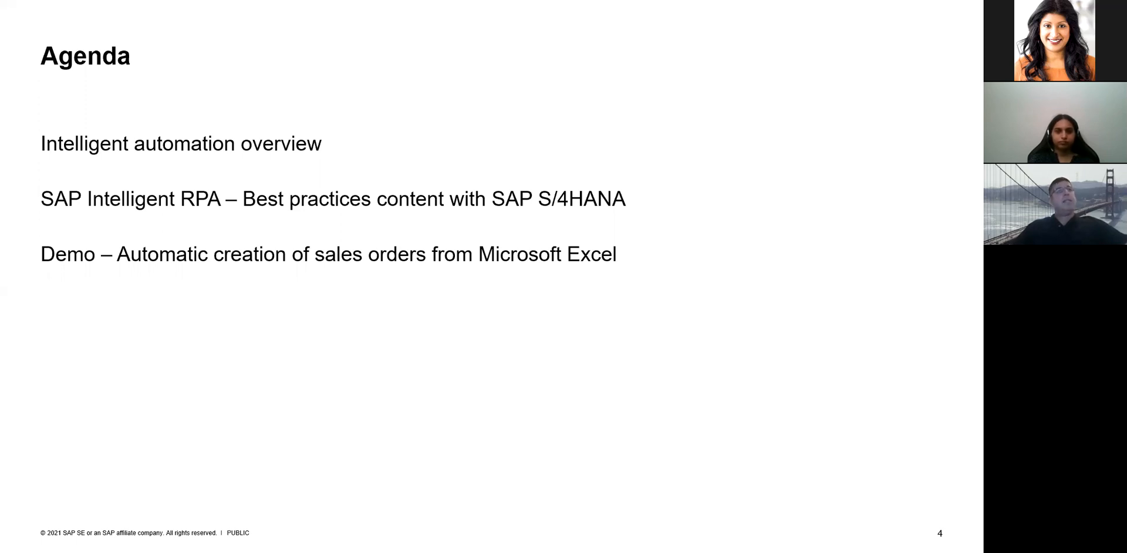
Advance from the Agenda to slide 5, 'What is SAP Intelligent RPA?'
key("Right")
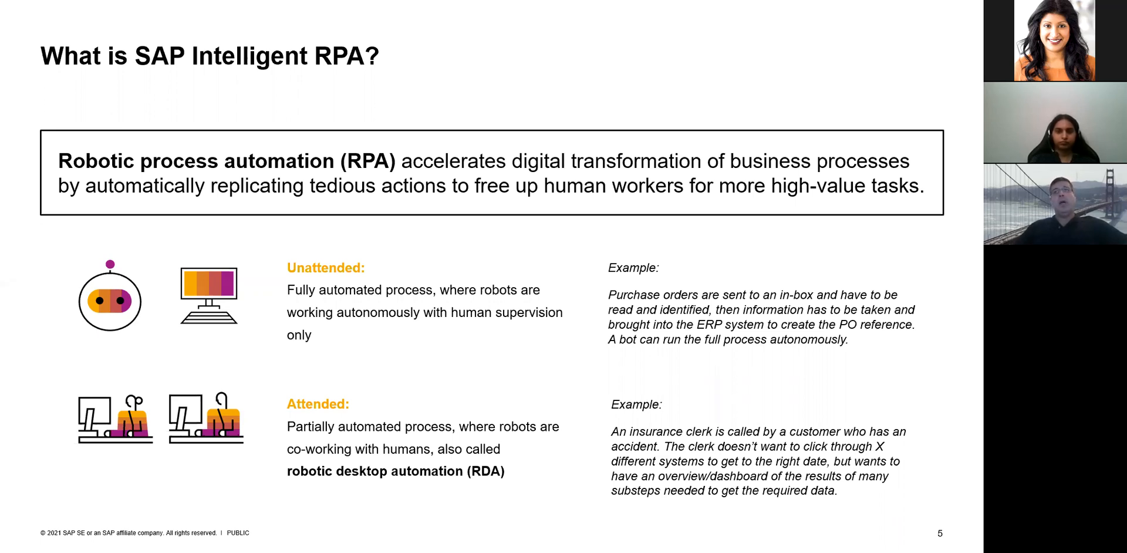
key("Right")
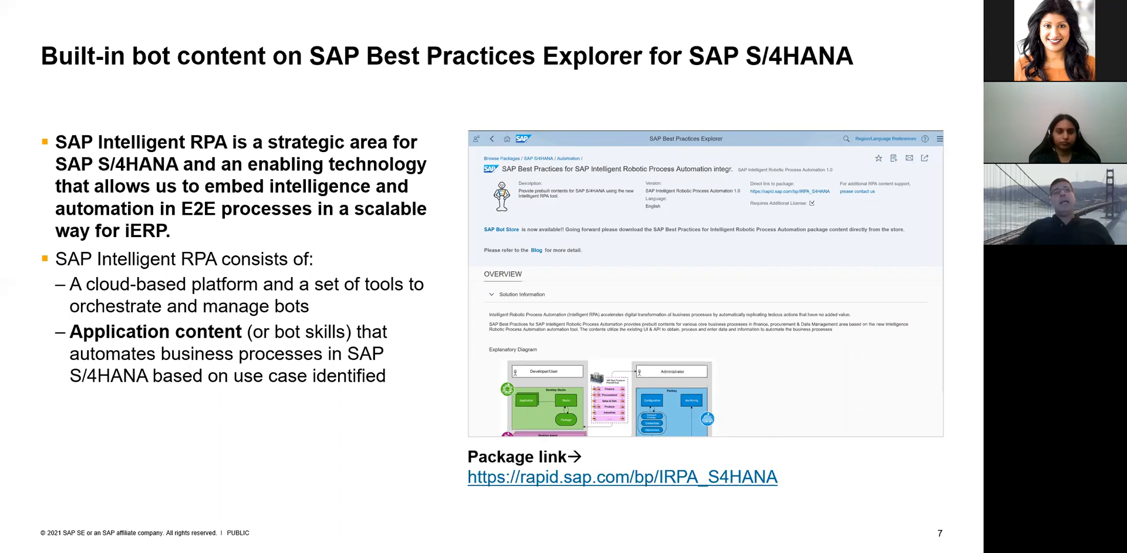
key("Right")
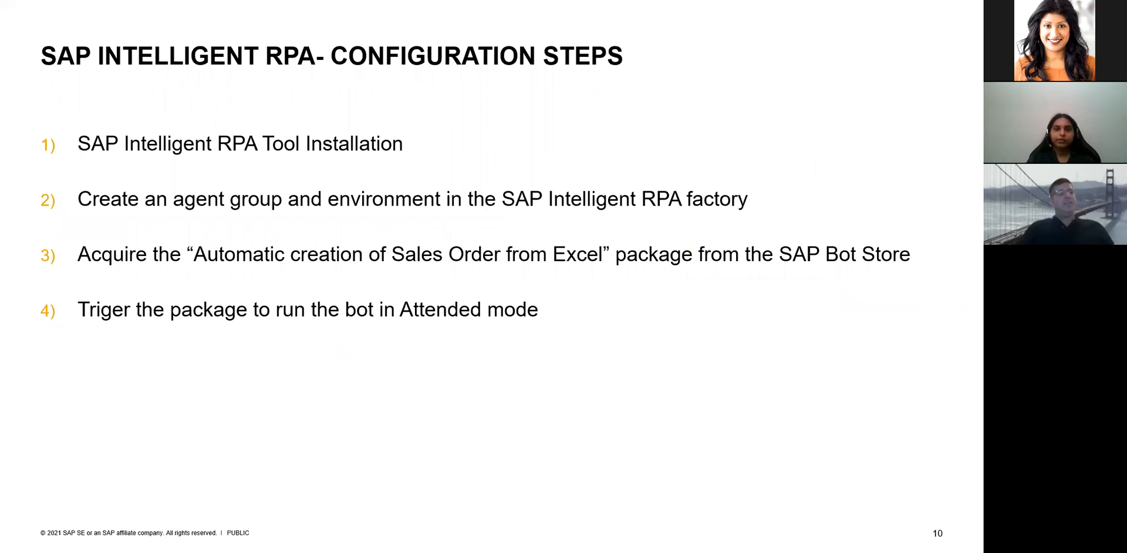
mouse_move(504, 235)
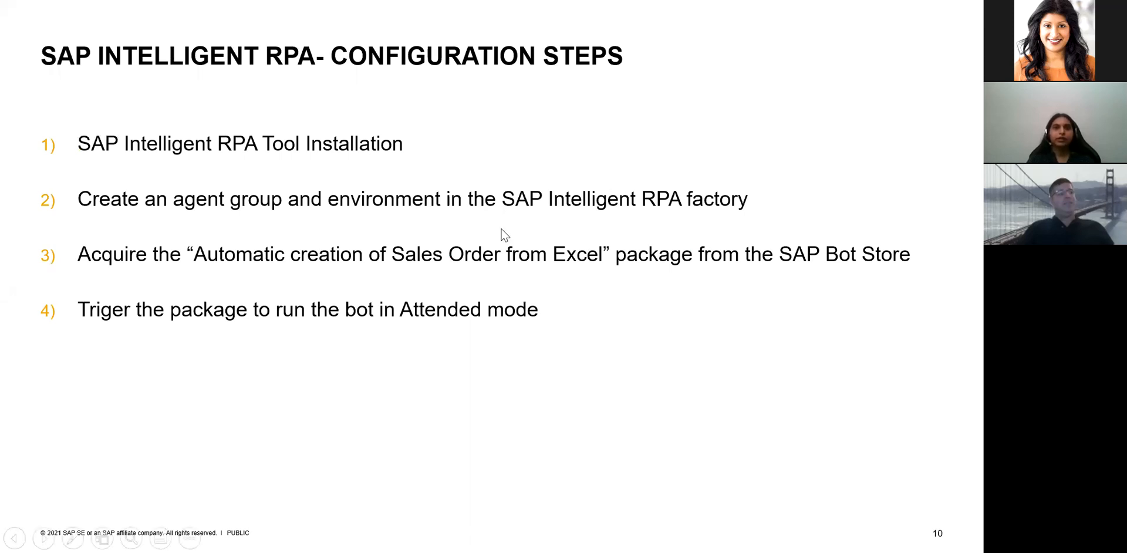
mouse_move(351, 217)
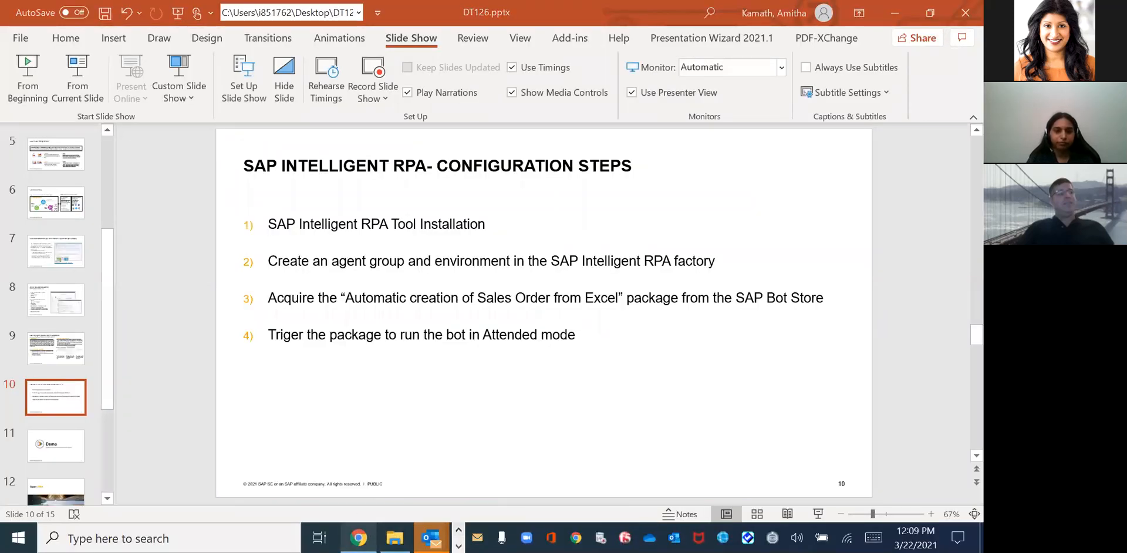
Switch to the RPA Factory home page and scroll down to the Jobs activity tile
left_click(358, 538)
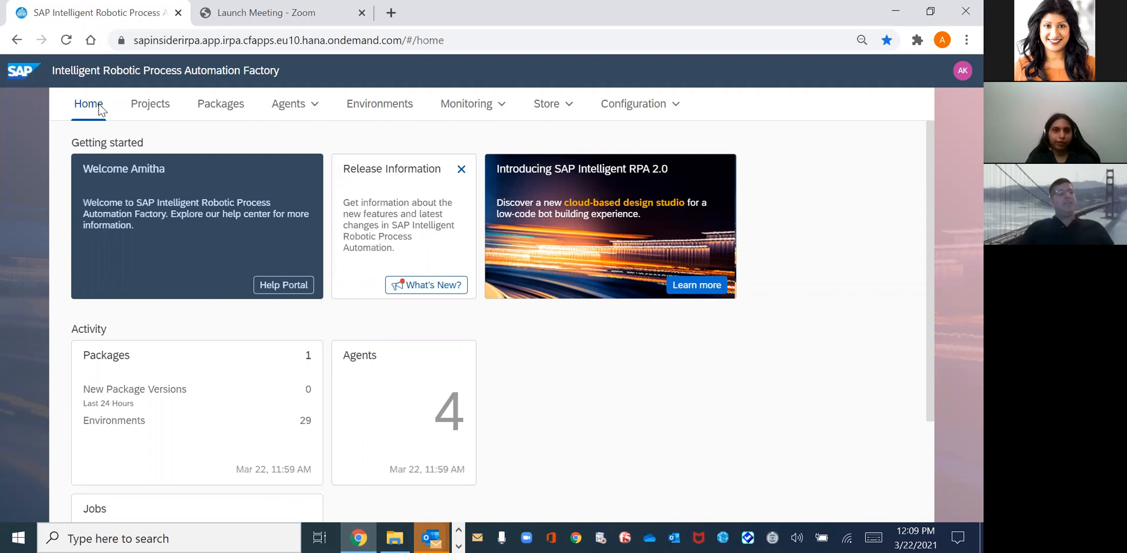
mouse_move(131, 144)
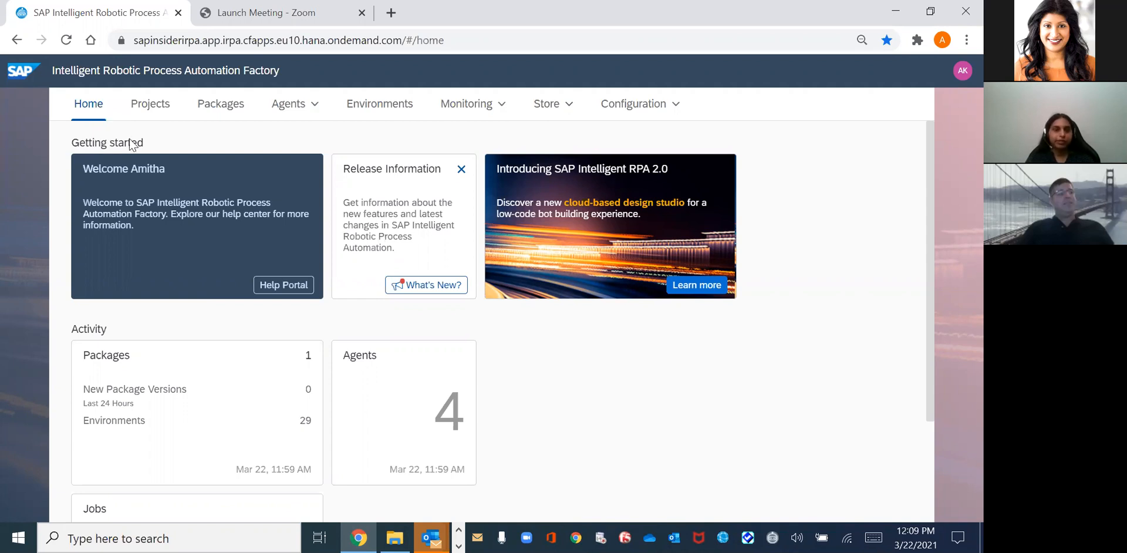
mouse_move(196, 266)
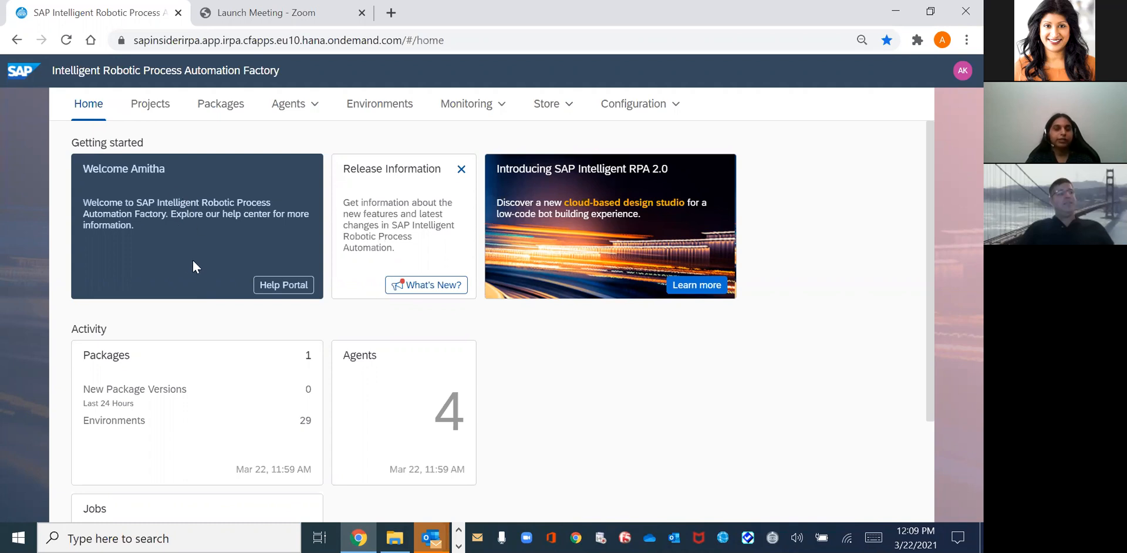
mouse_move(221, 218)
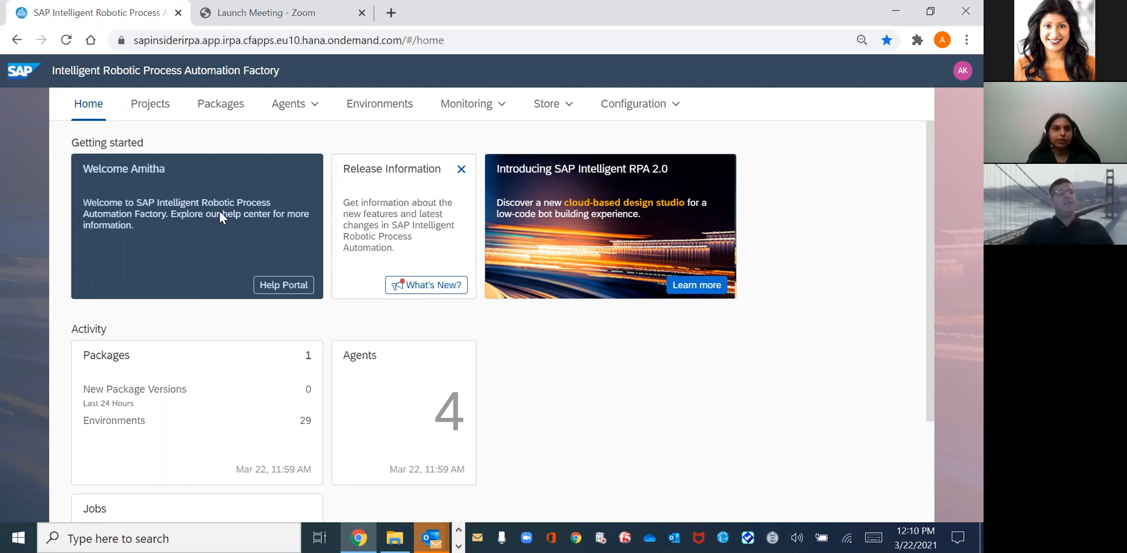
mouse_move(243, 223)
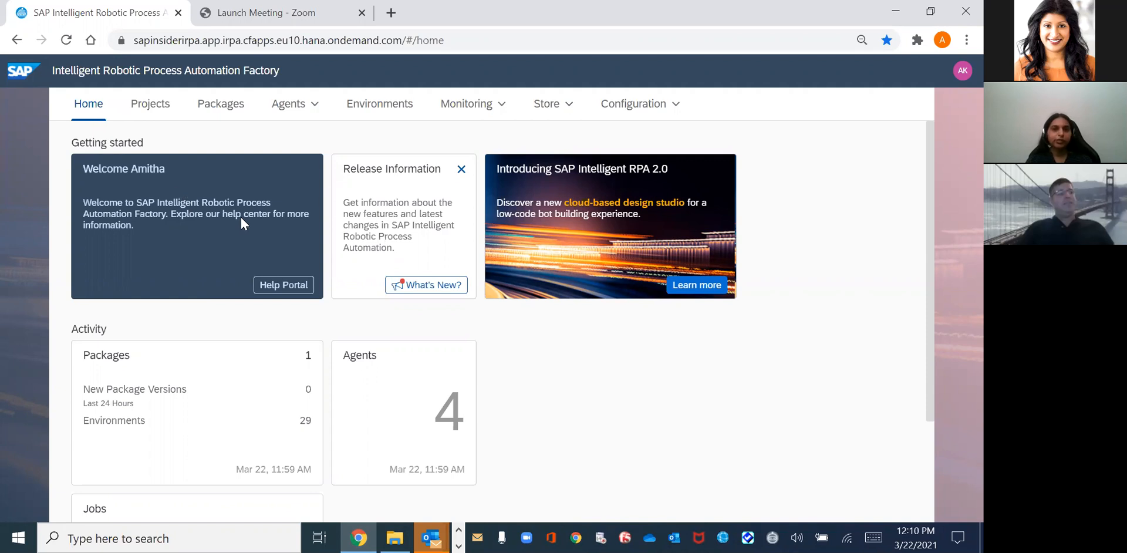
mouse_move(340, 214)
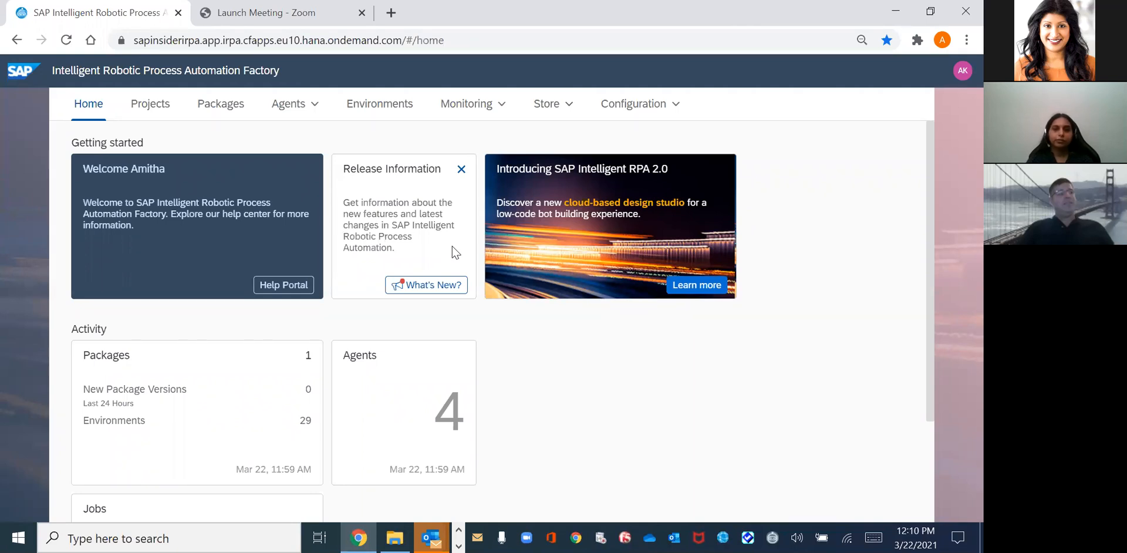
scroll("down", 3)
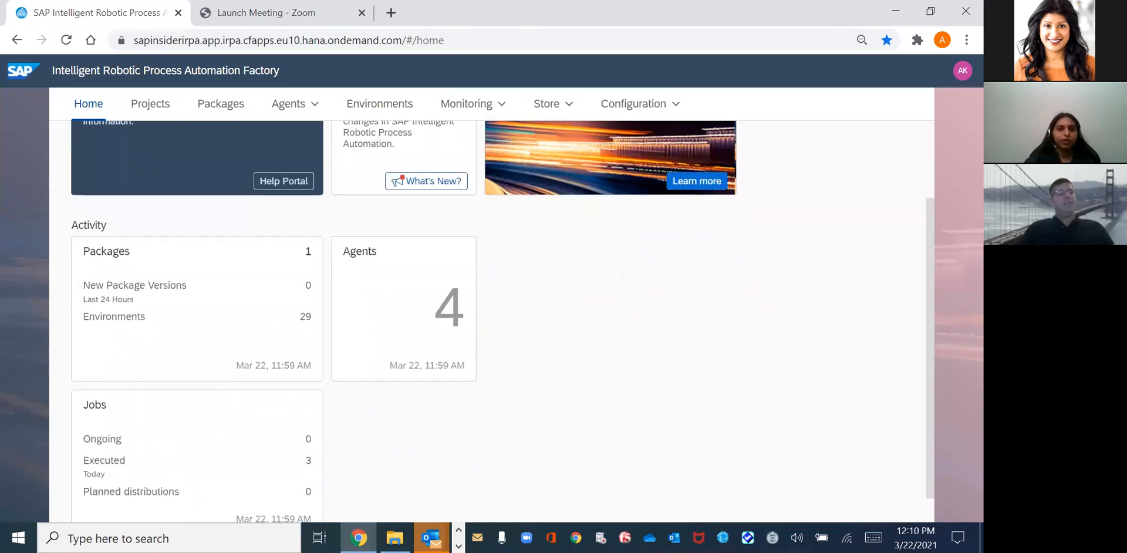
scroll("down", 3)
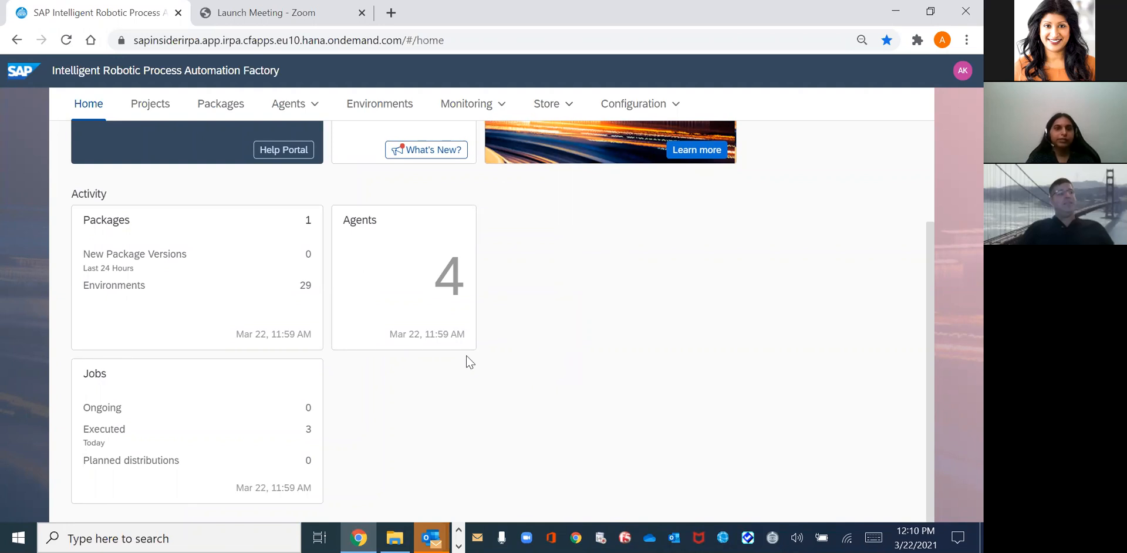
mouse_move(382, 384)
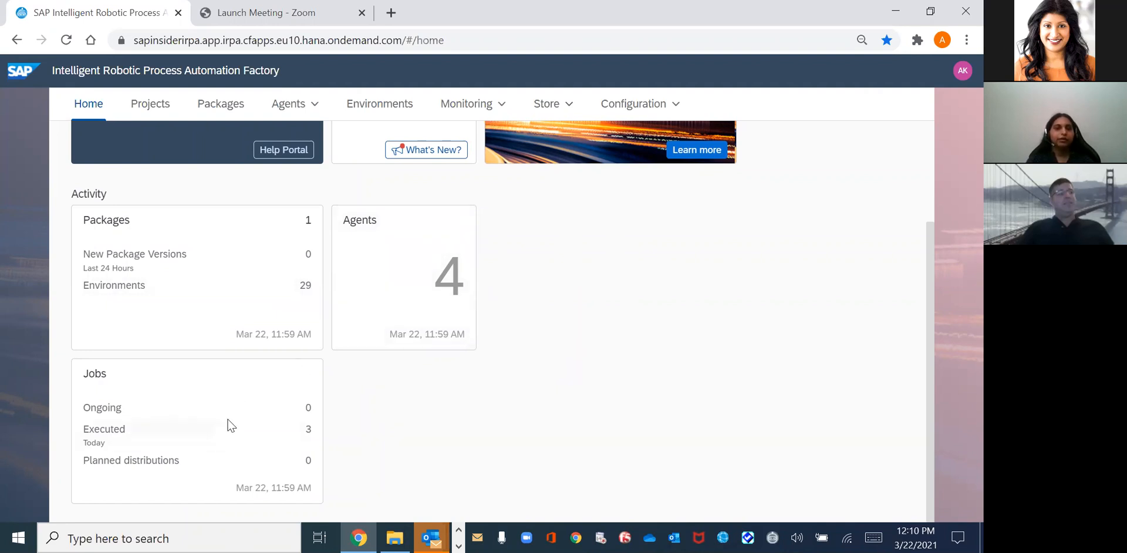
mouse_move(620, 241)
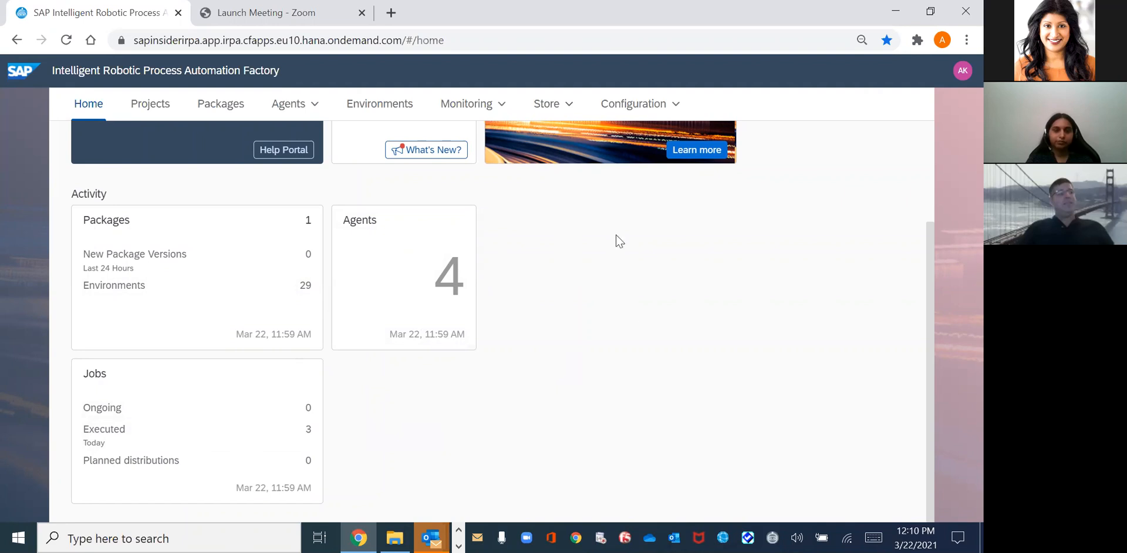
Open the Intelligent RPA Store and scroll through its 195 predefined packages
left_click(546, 103)
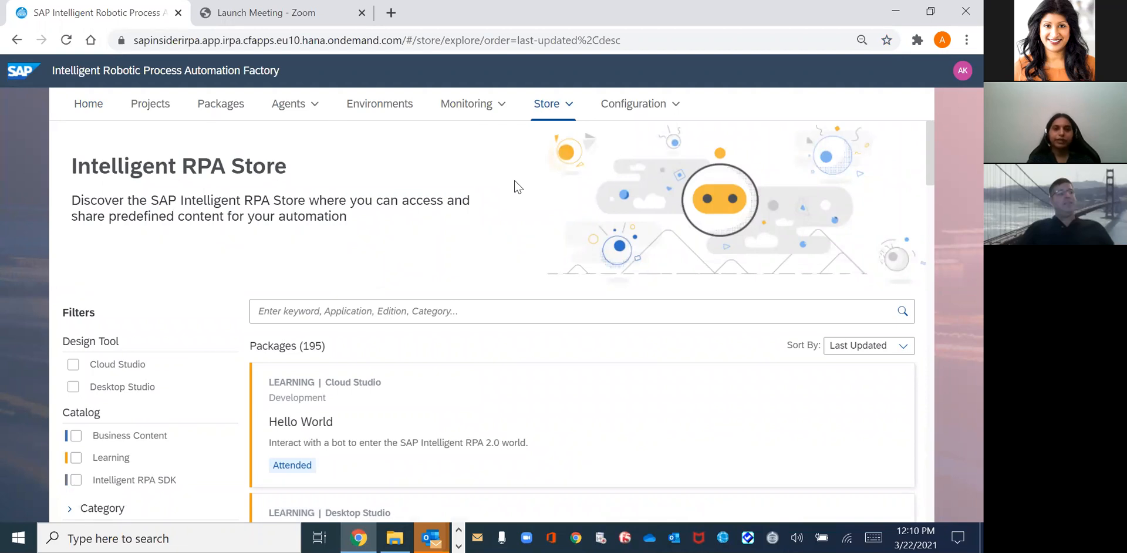
mouse_move(522, 202)
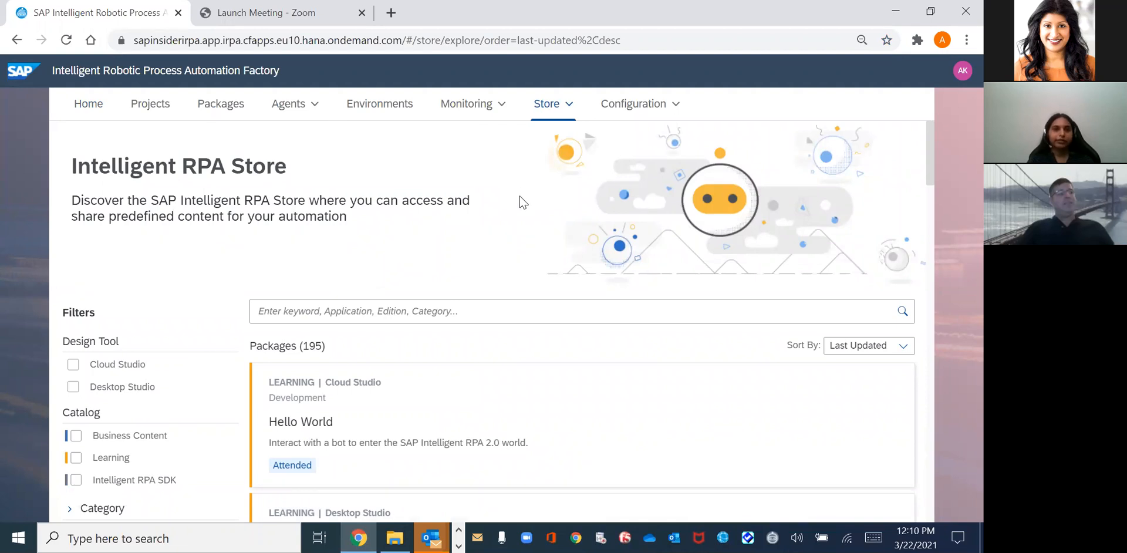
mouse_move(535, 199)
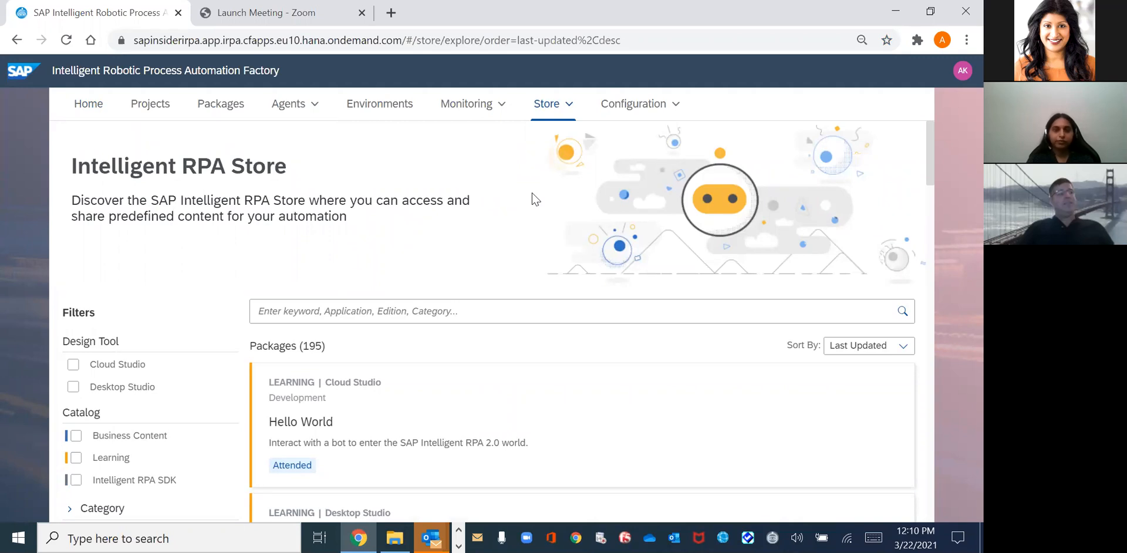
mouse_move(539, 198)
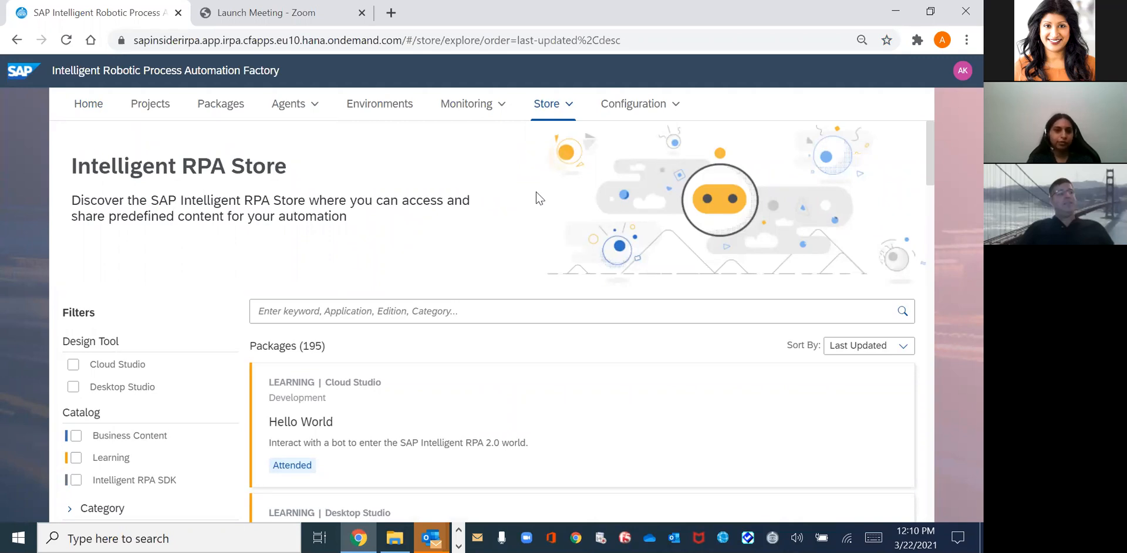
mouse_move(472, 251)
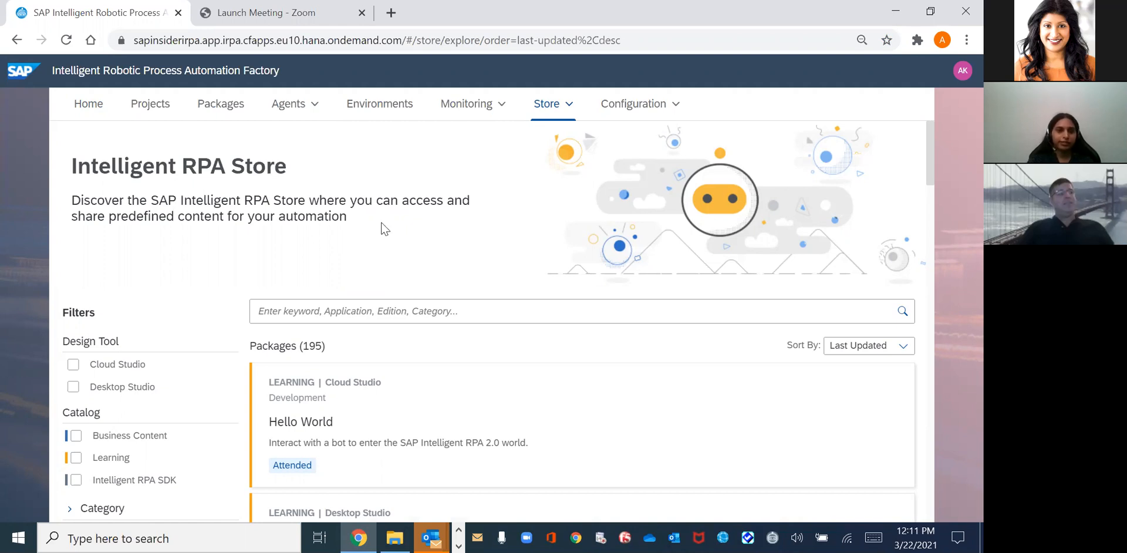
scroll("down", 3)
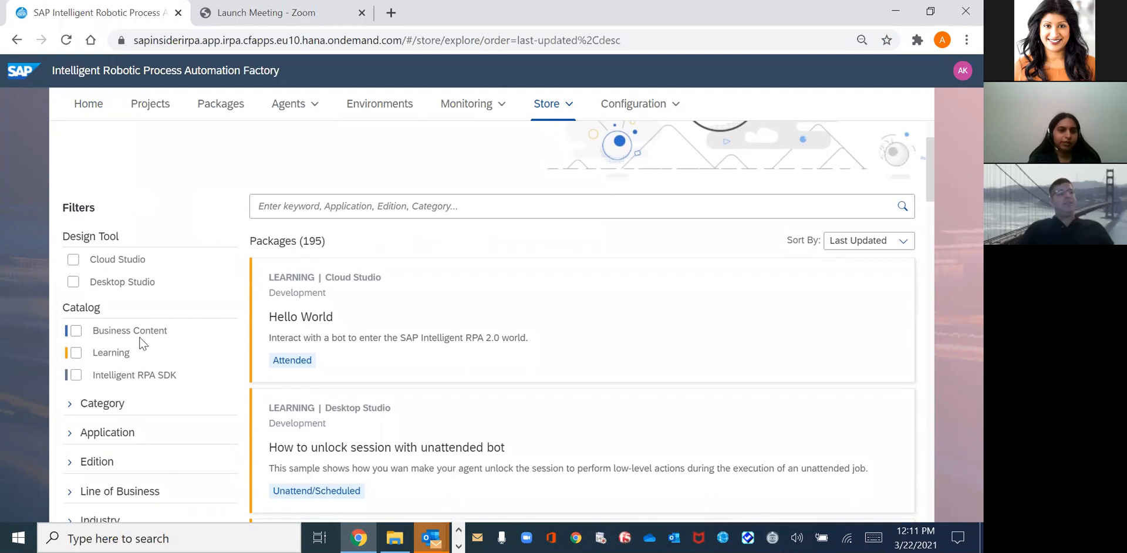
scroll("down", 3)
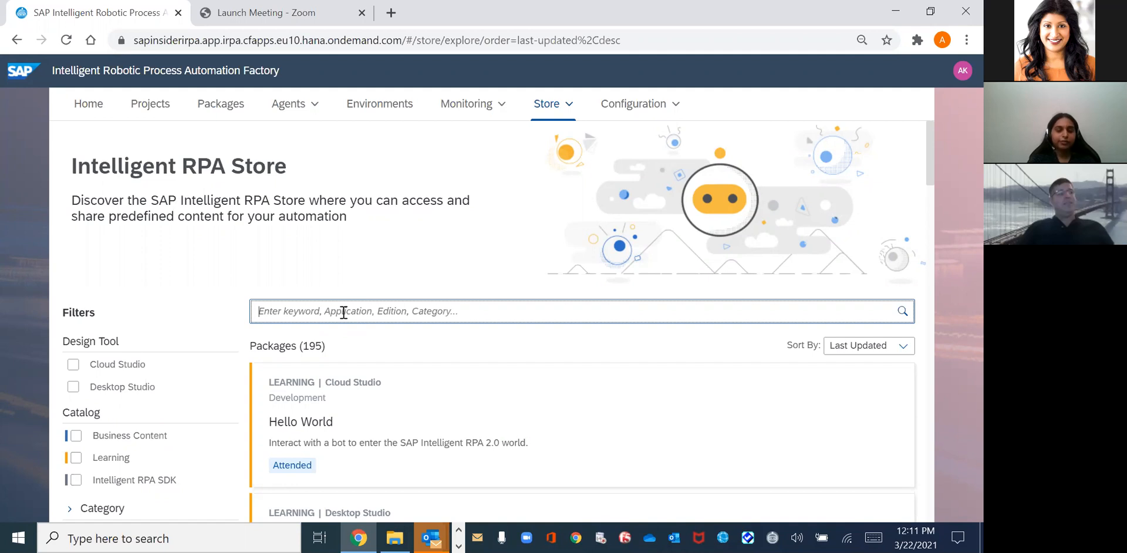
Search the store for 'sale' and open the Automatic Creation of Sales Orders from Excel (4G5) package
type("sales order")
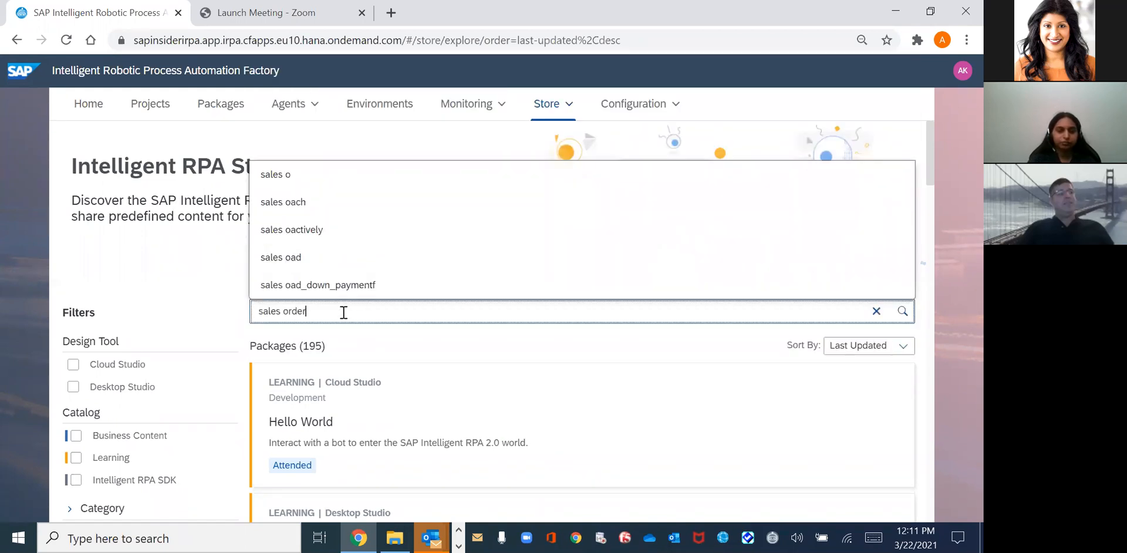
key("Enter")
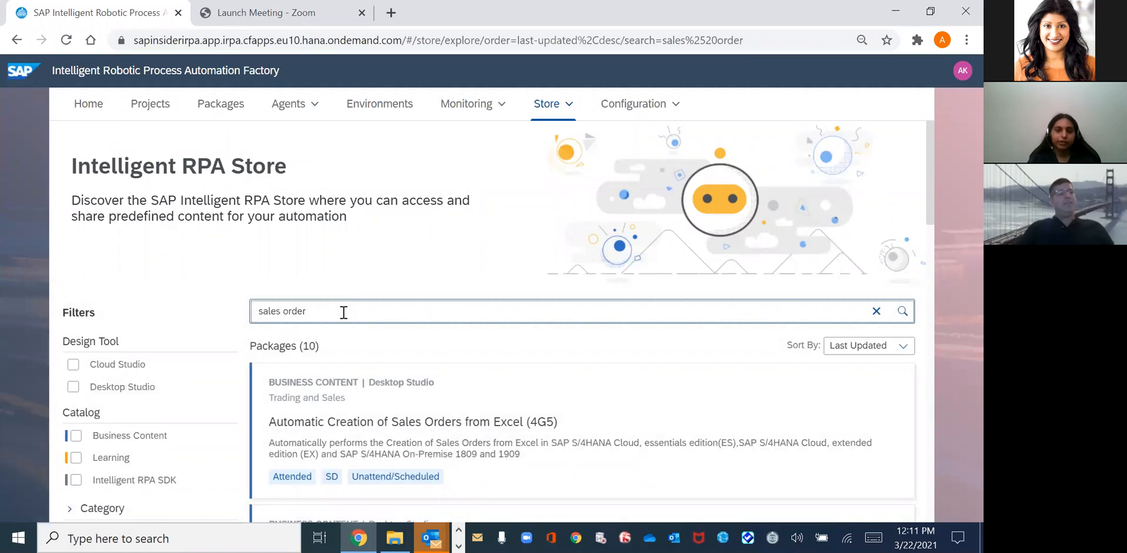
mouse_move(413, 417)
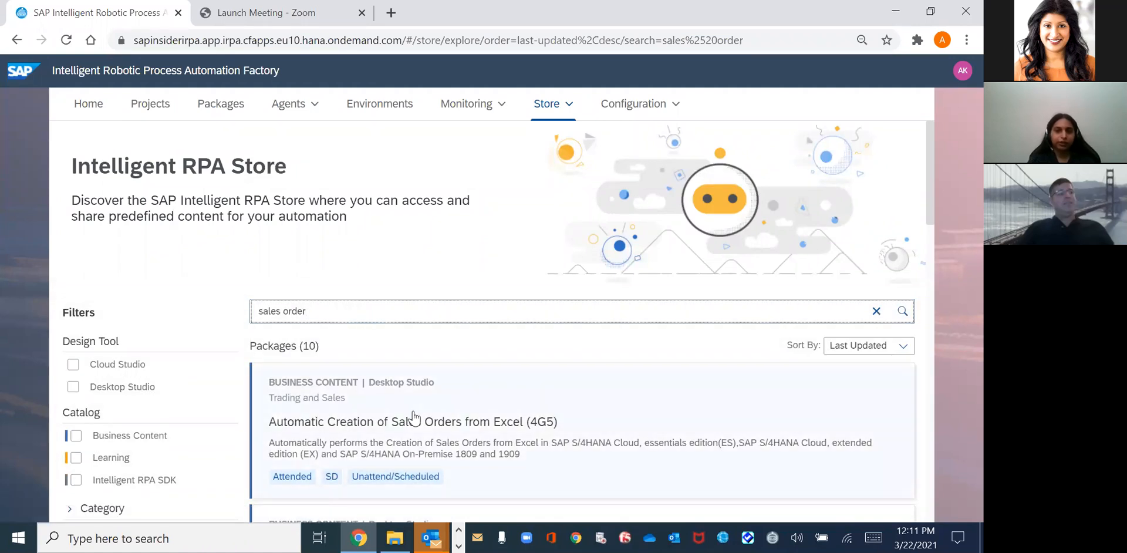
left_click(413, 422)
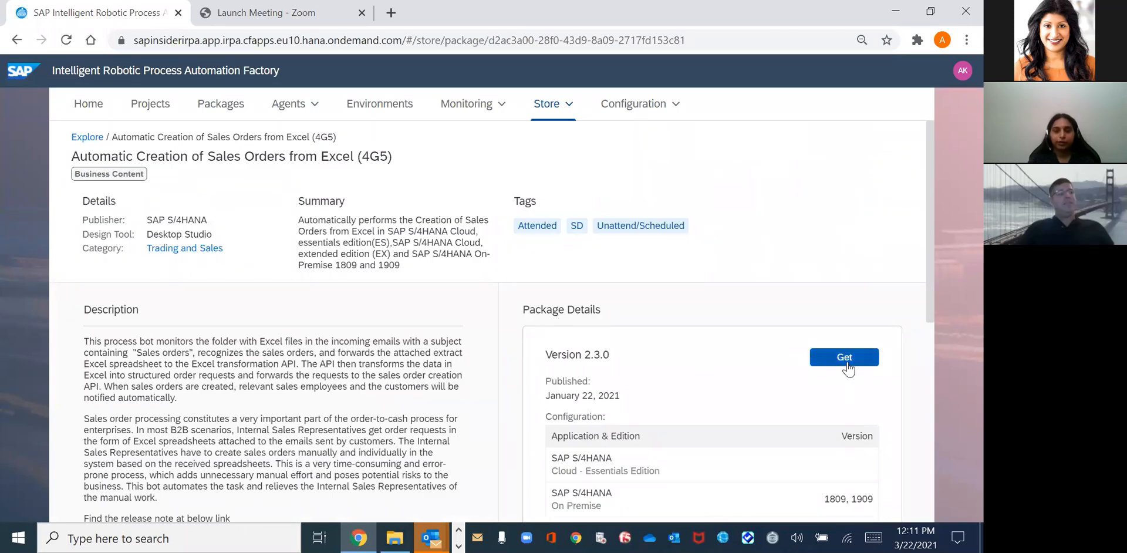
Get package version 2.3.0 and refresh Acquisitions until it shows Success
left_click(845, 358)
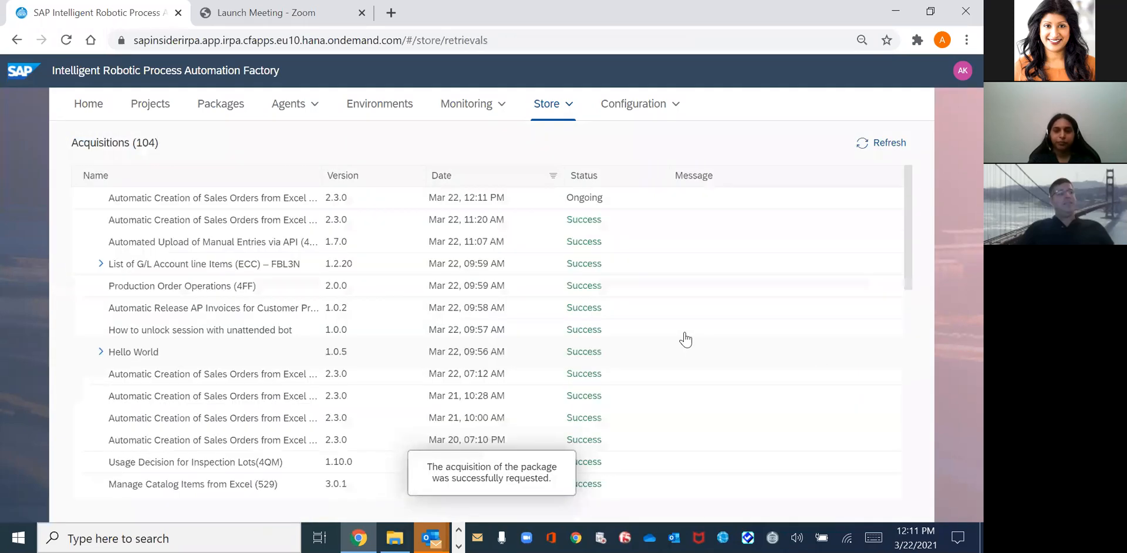
mouse_move(640, 207)
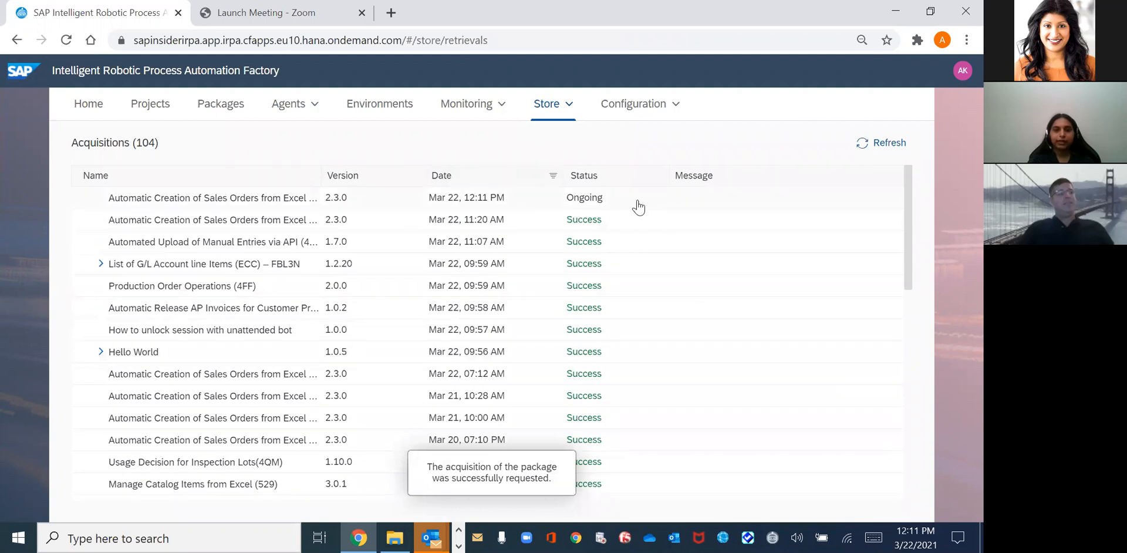
left_click(888, 143)
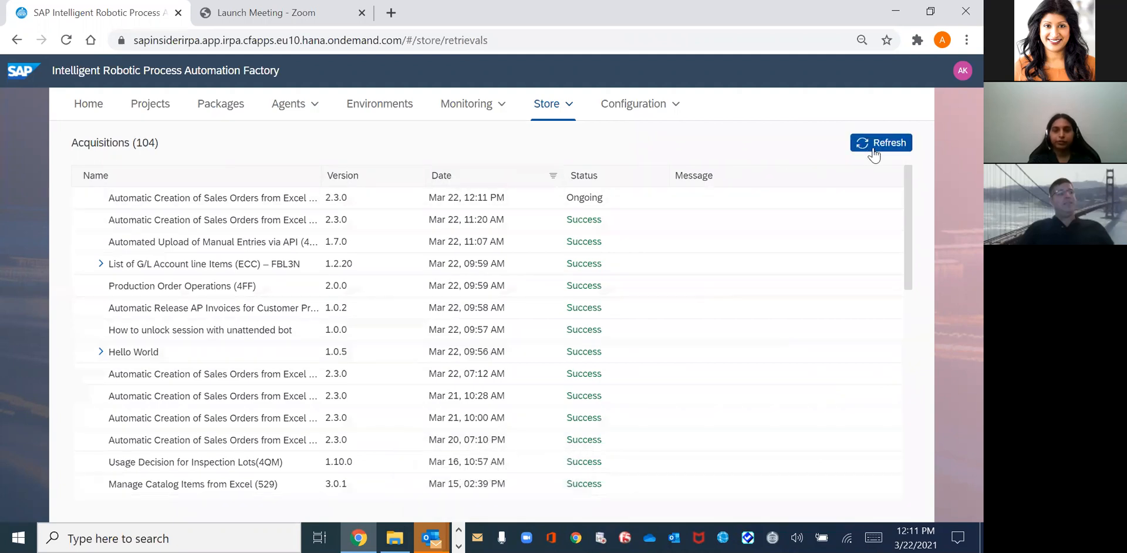
left_click(882, 143)
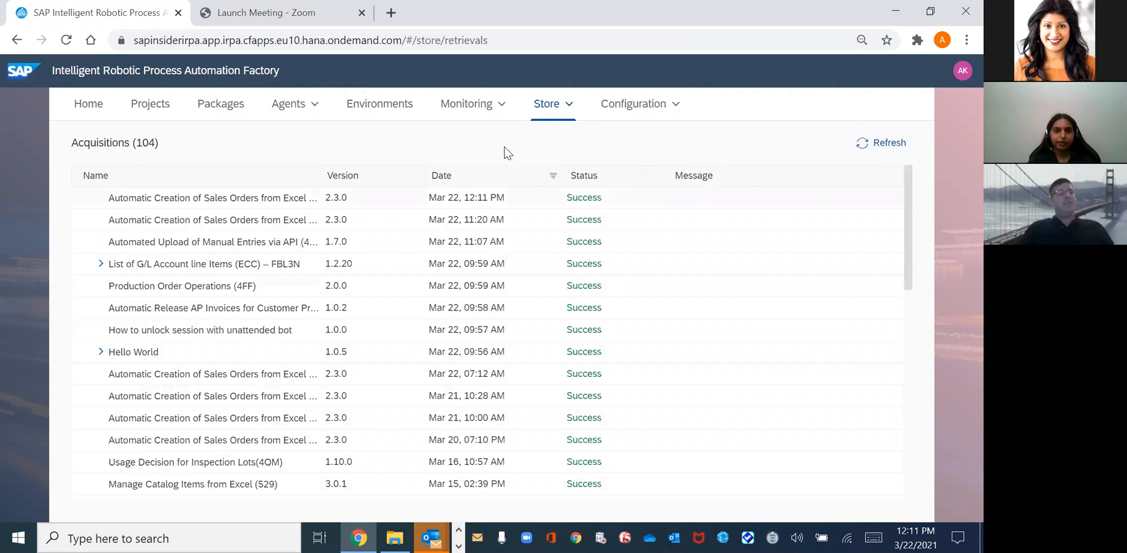
left_click(220, 103)
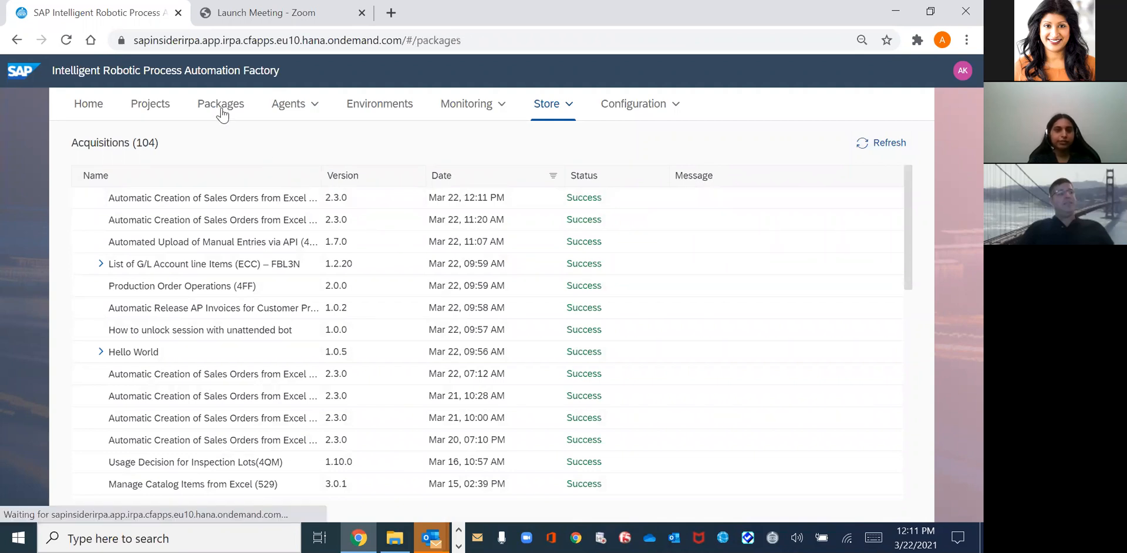
Open the acquired 4G5 package and view its archive, test script and configuration guide files
left_click(220, 103)
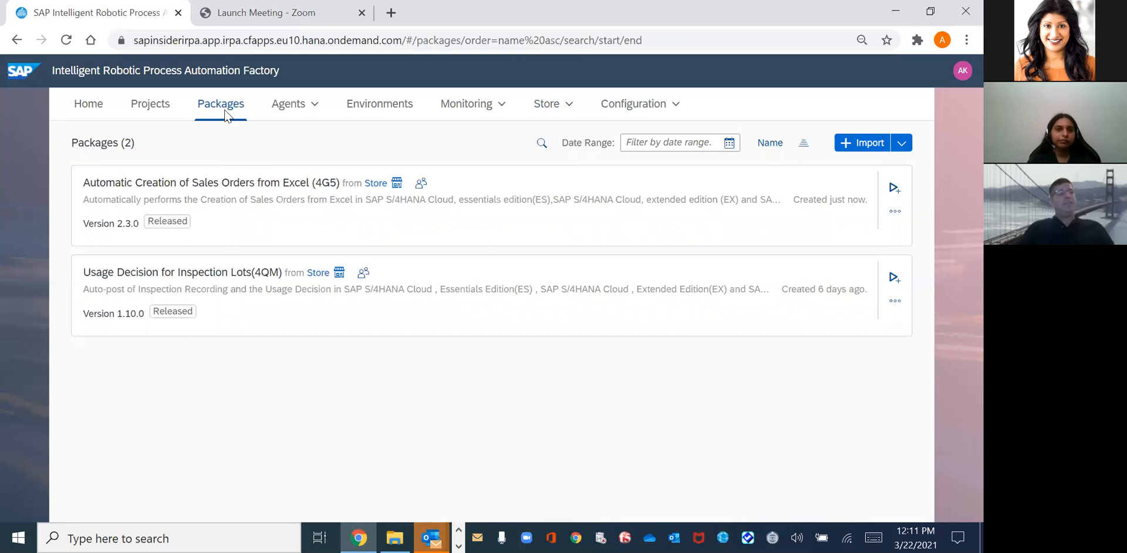
mouse_move(246, 156)
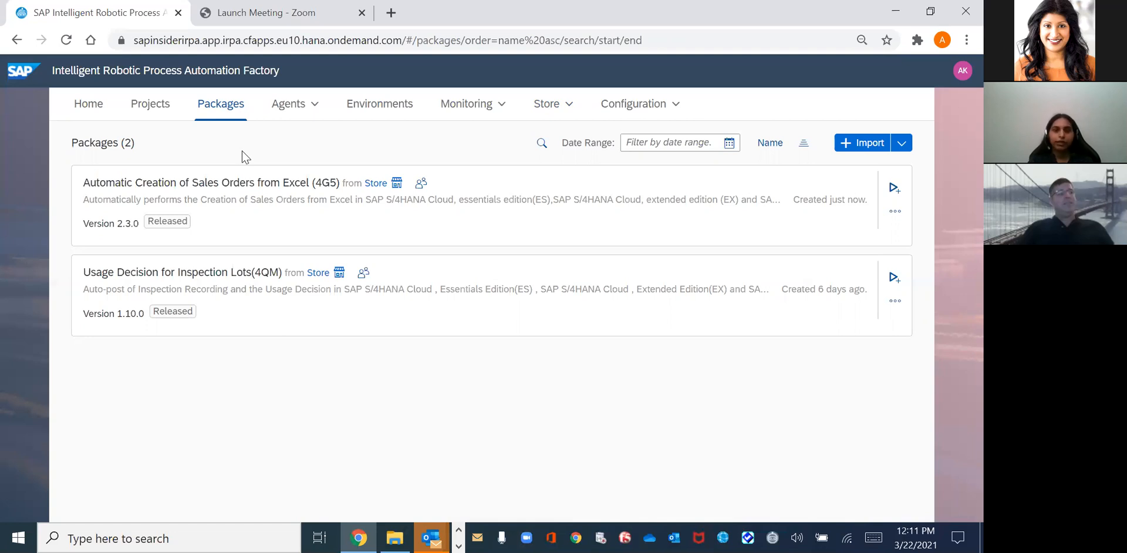
mouse_move(237, 182)
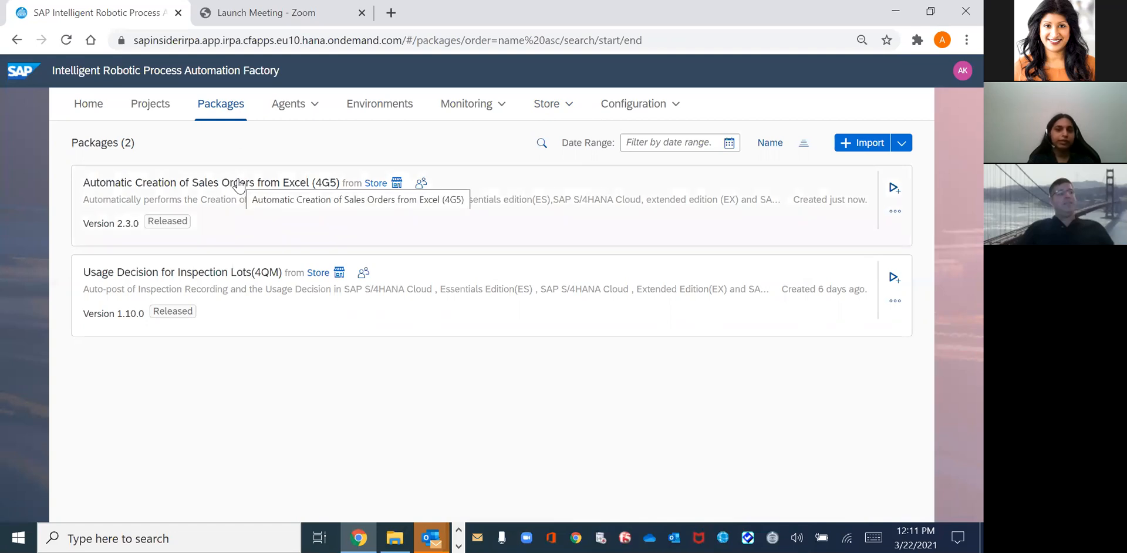
left_click(211, 182)
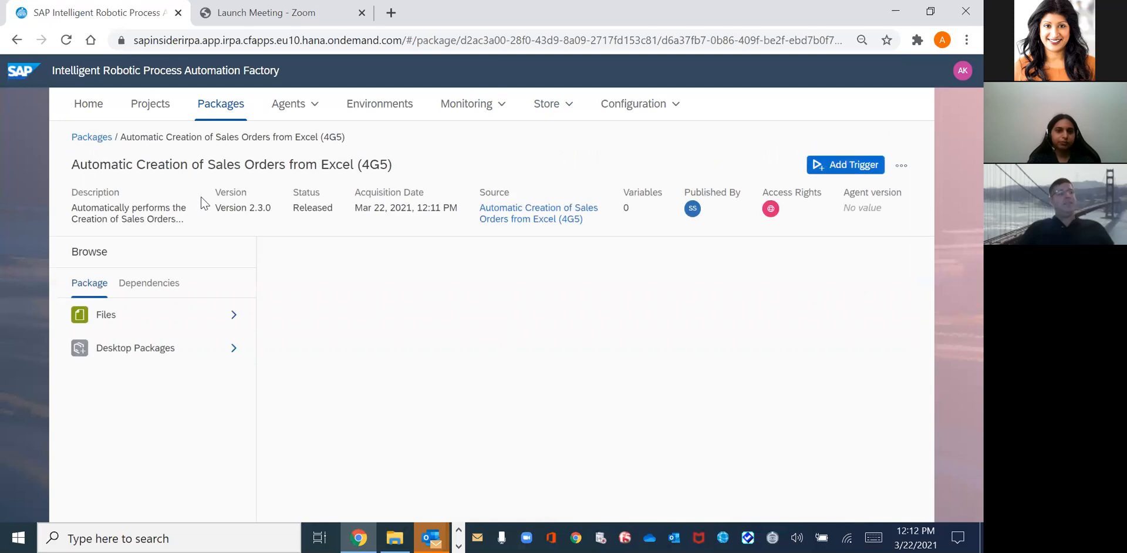
left_click(106, 314)
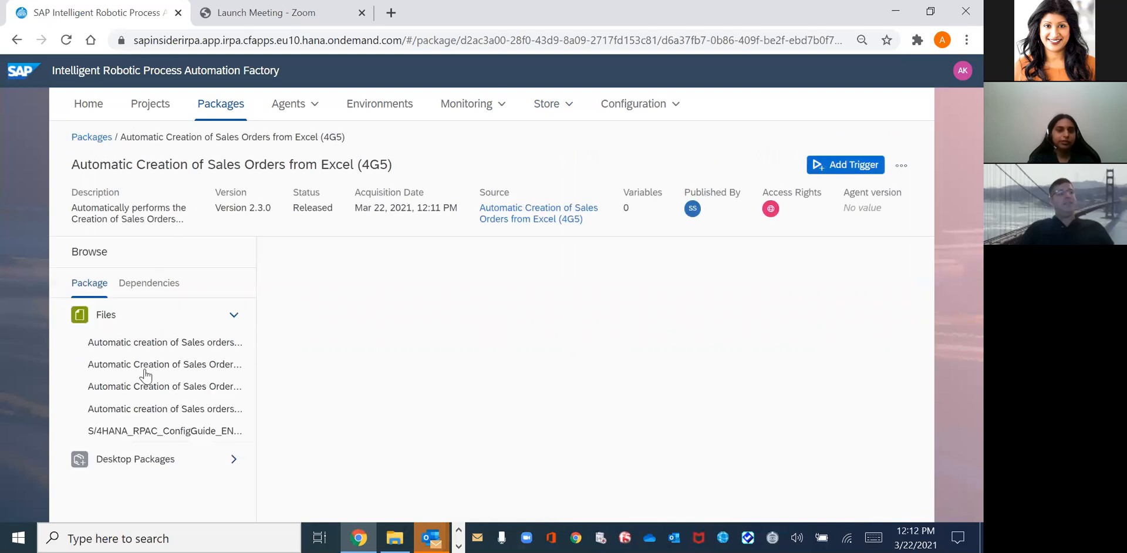
left_click(164, 341)
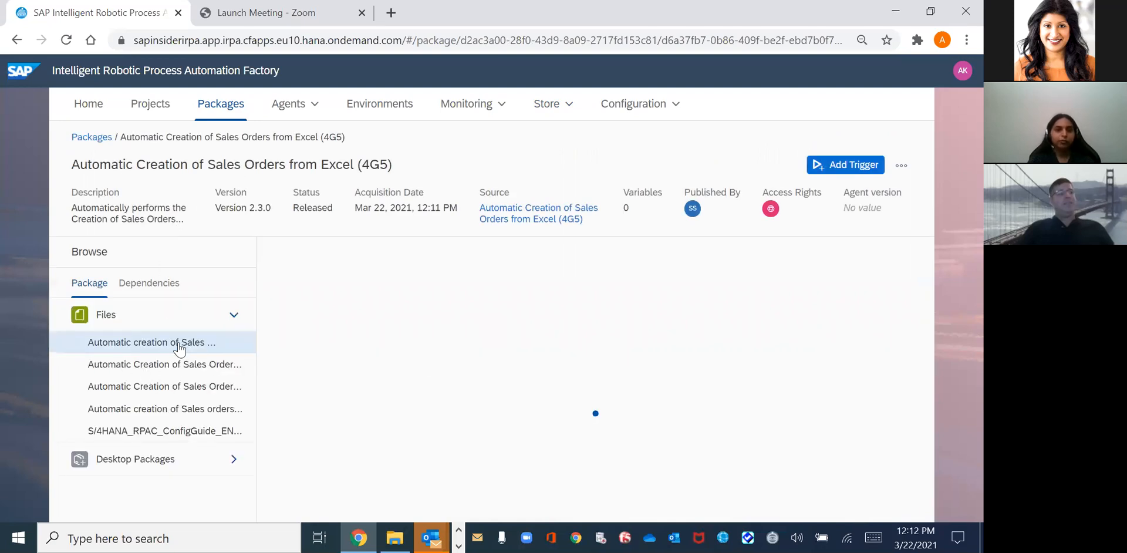
left_click(151, 341)
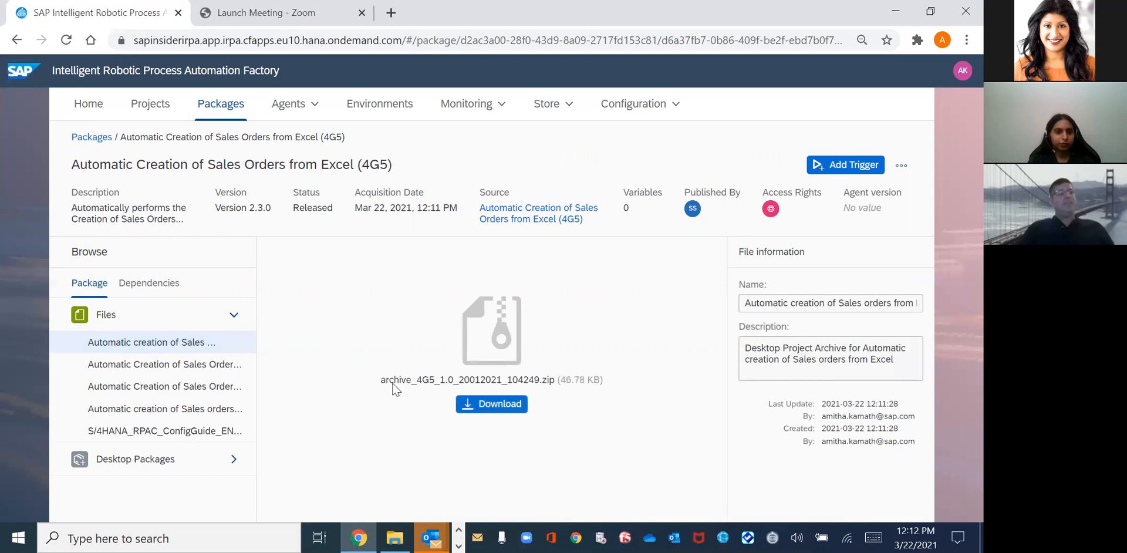
mouse_move(406, 342)
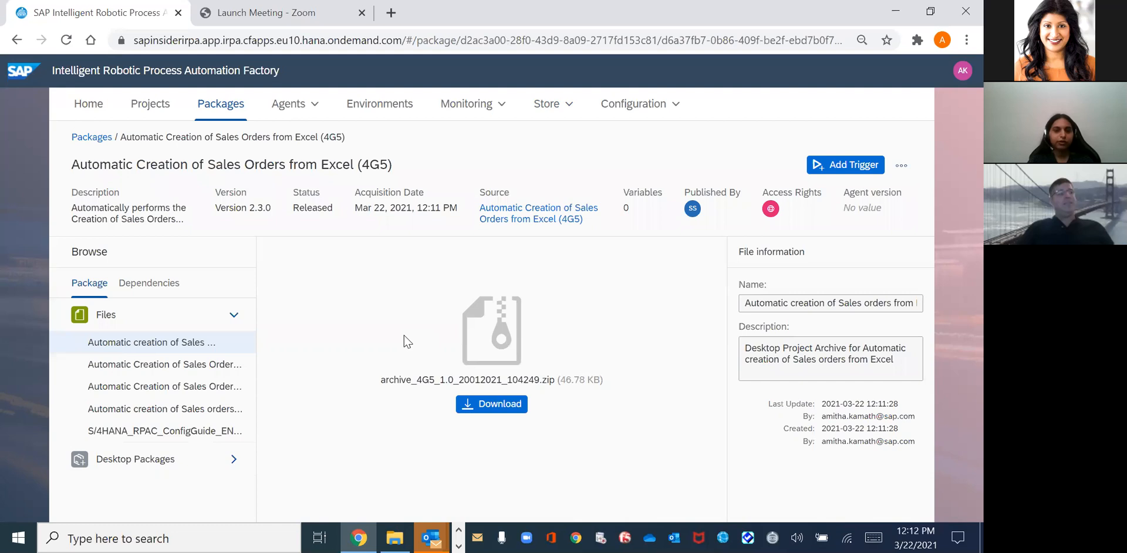
mouse_move(407, 364)
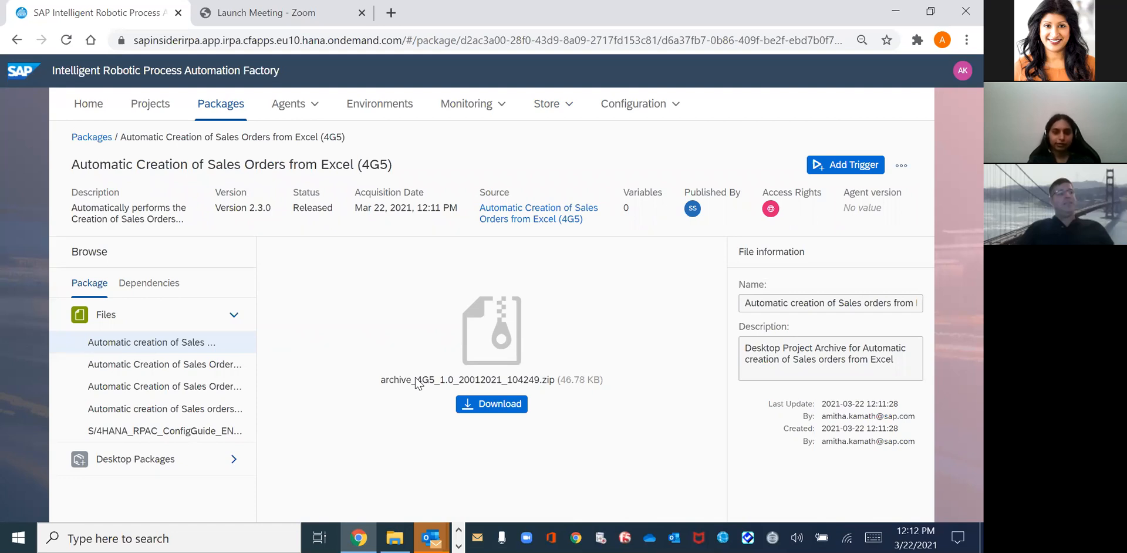
left_click(164, 409)
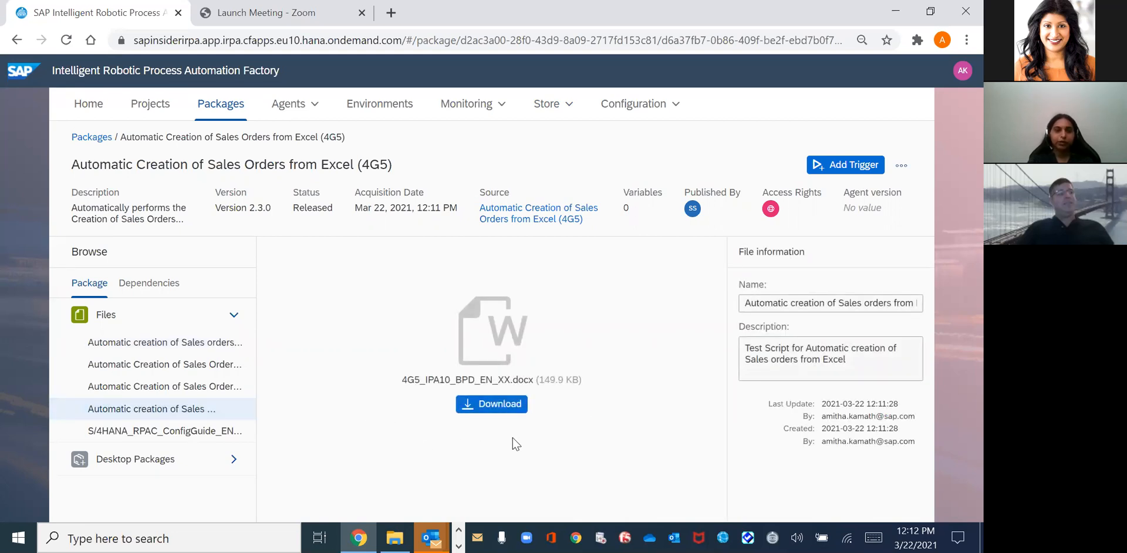
mouse_move(301, 406)
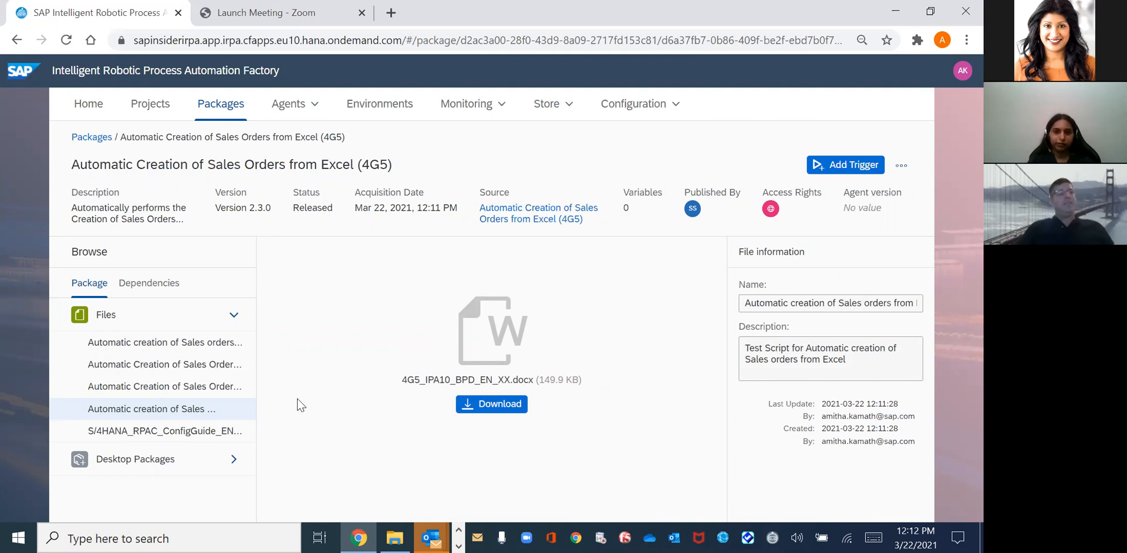
left_click(151, 431)
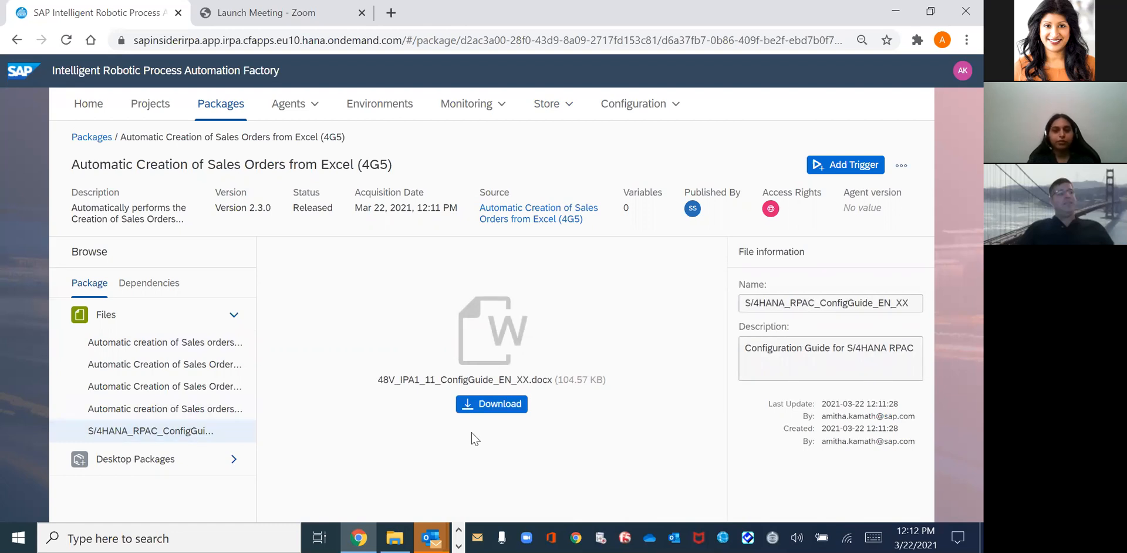
mouse_move(420, 387)
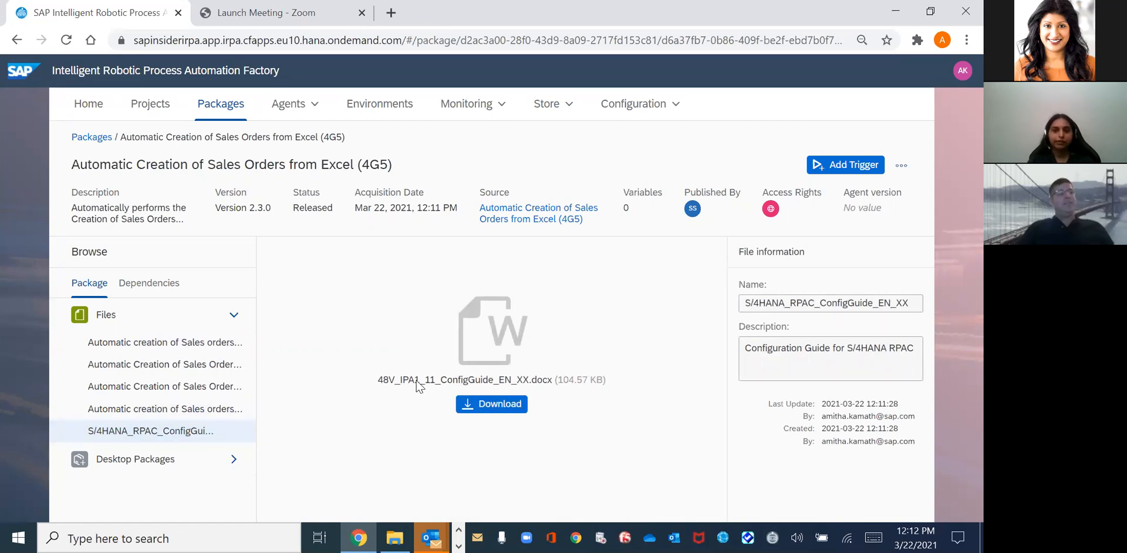
mouse_move(595, 291)
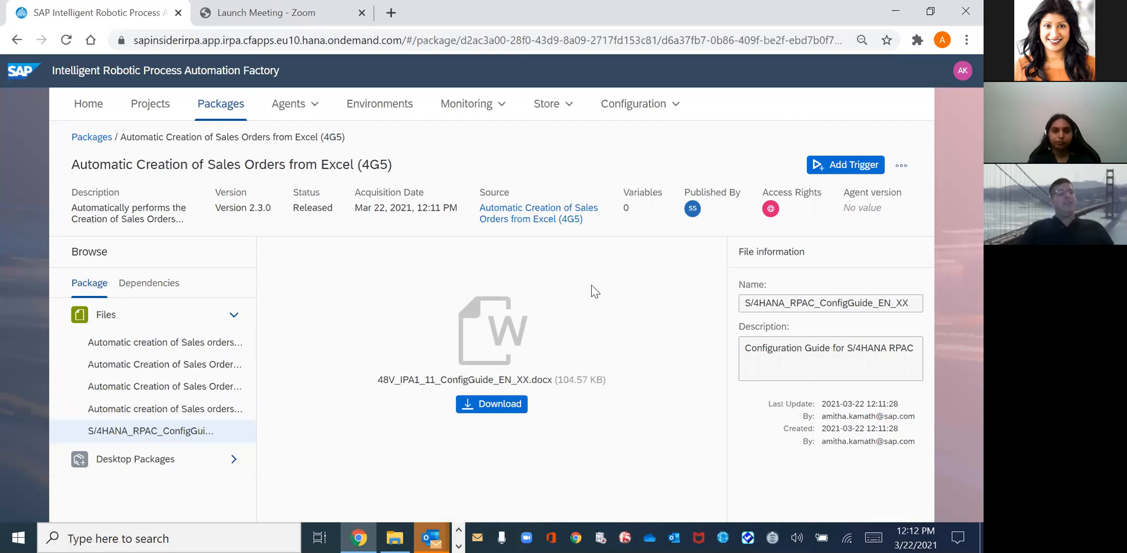
mouse_move(803, 138)
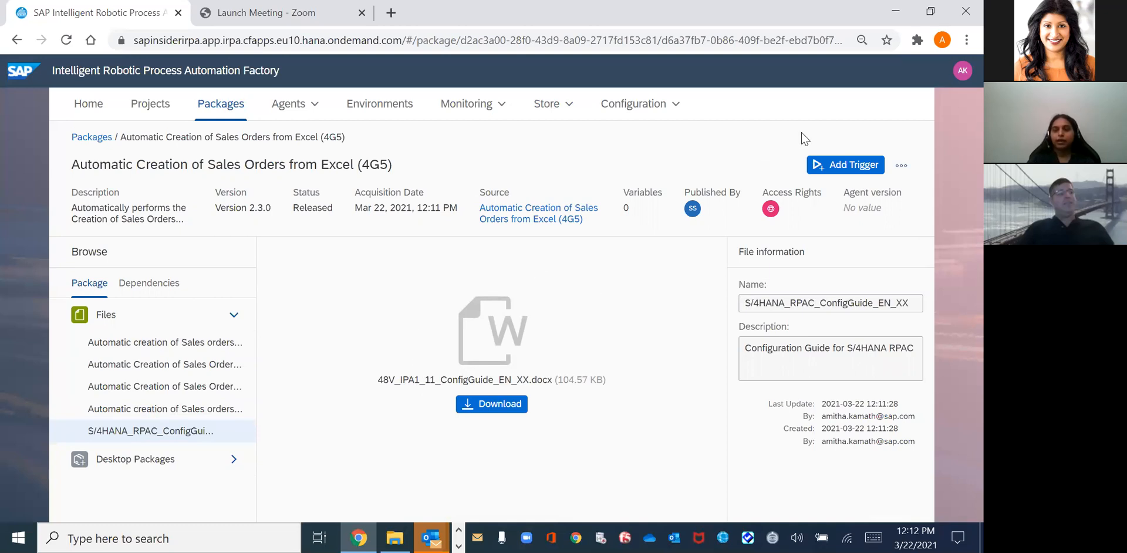
mouse_move(838, 142)
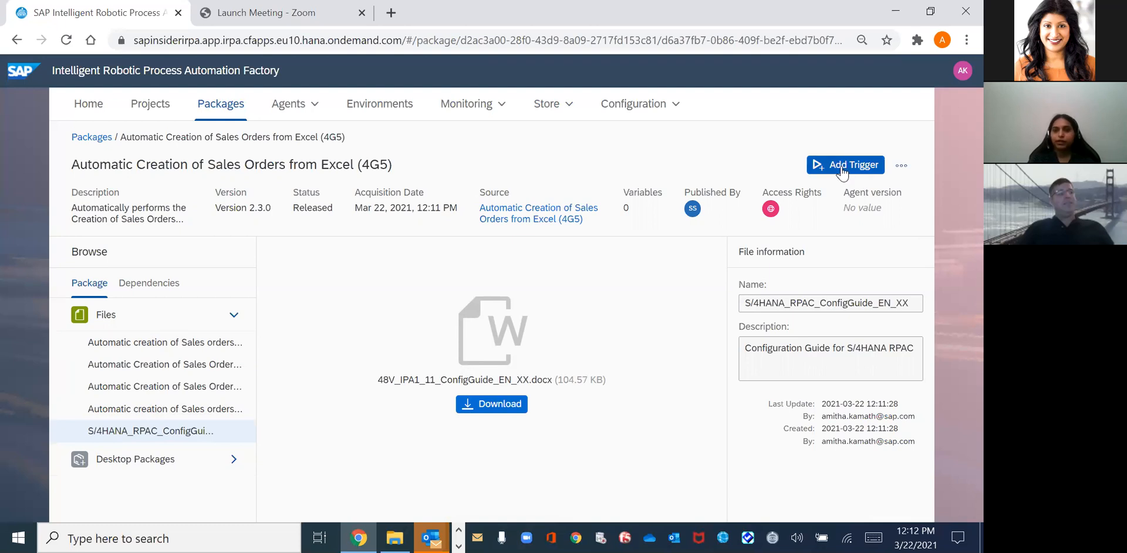
Start a trigger for the package and deploy it to the 4G5 environment
left_click(846, 165)
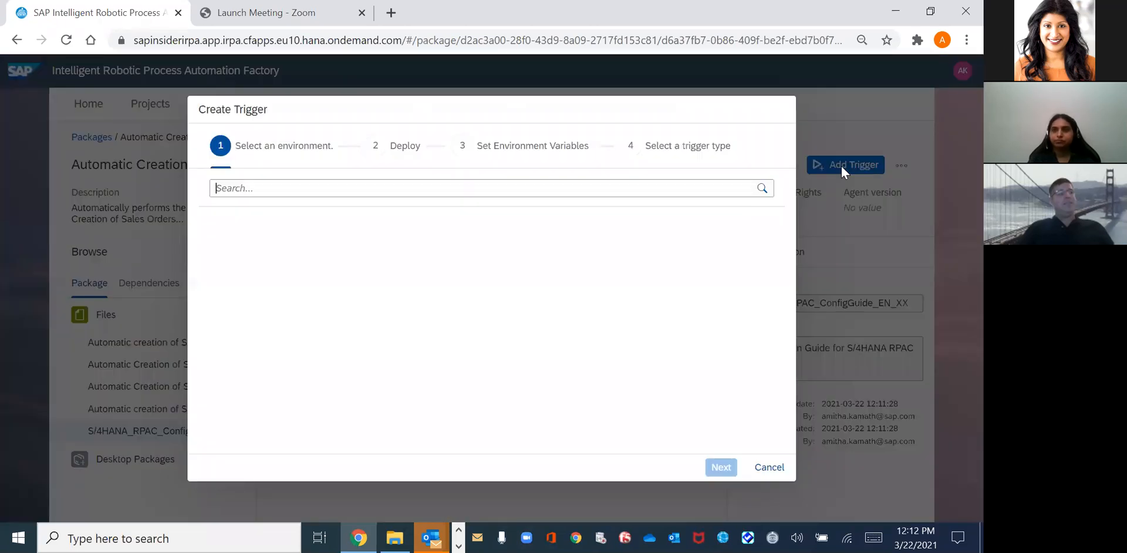
left_click(491, 187)
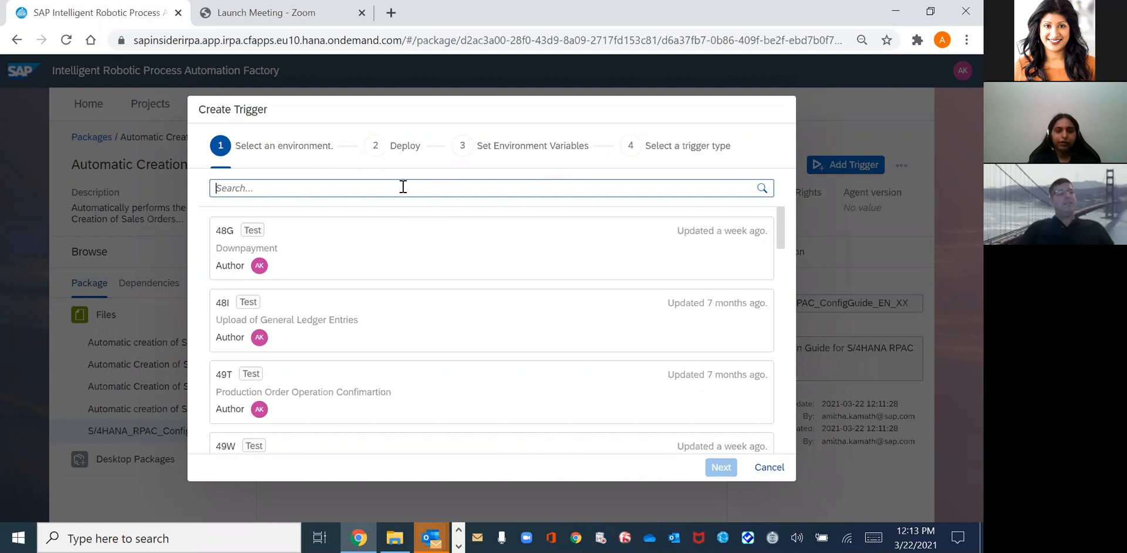
type("4g5")
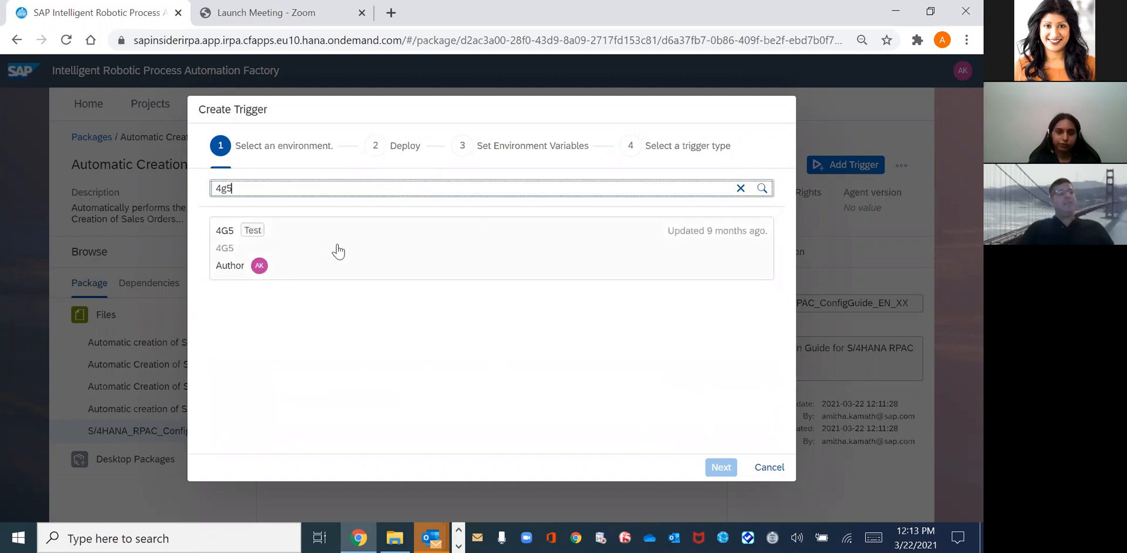
mouse_move(339, 250)
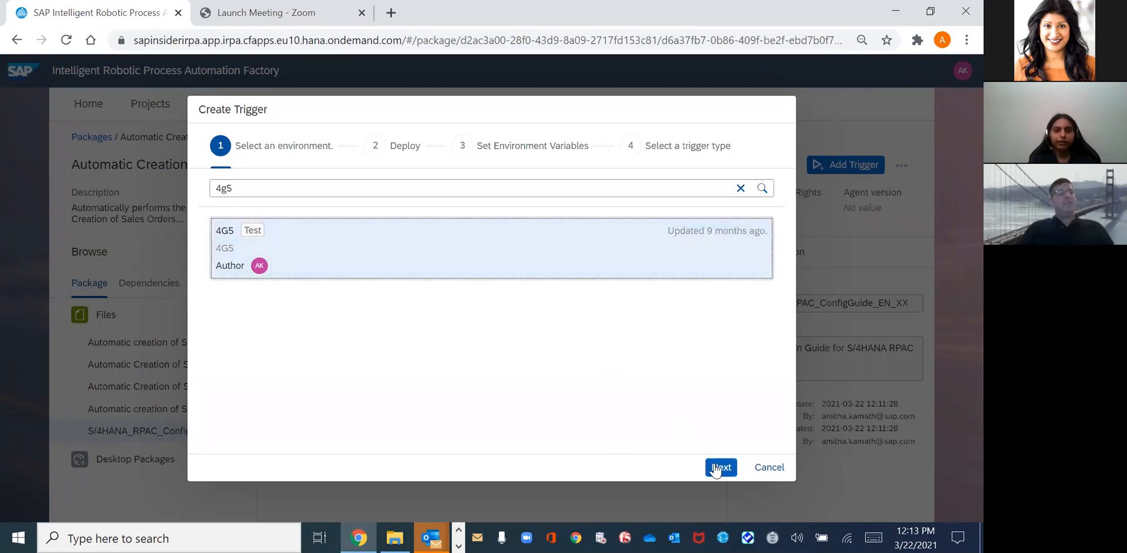
left_click(720, 467)
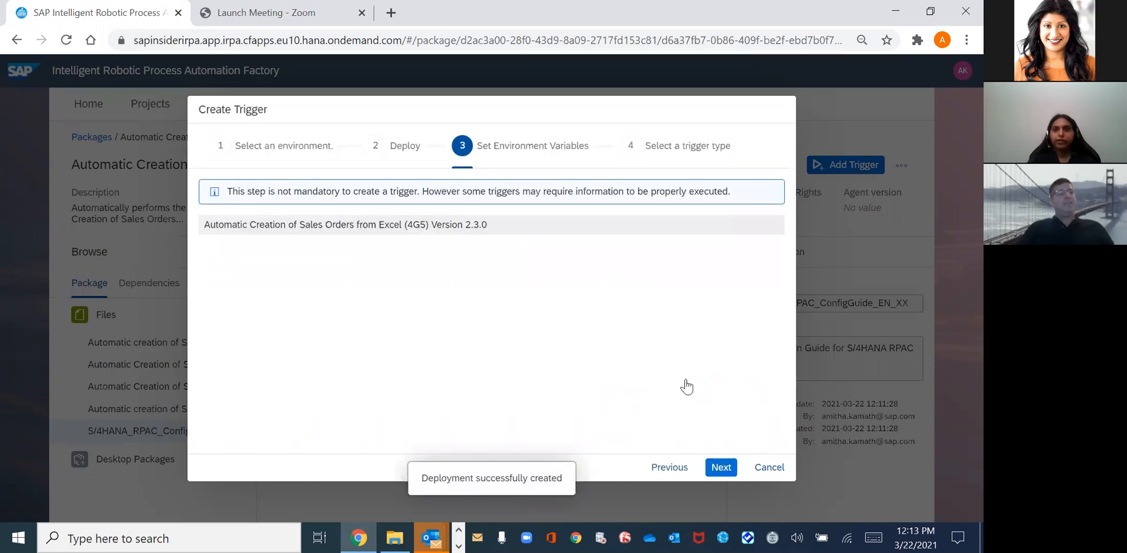
Choose Attended as the trigger type and continue to its settings
left_click(721, 467)
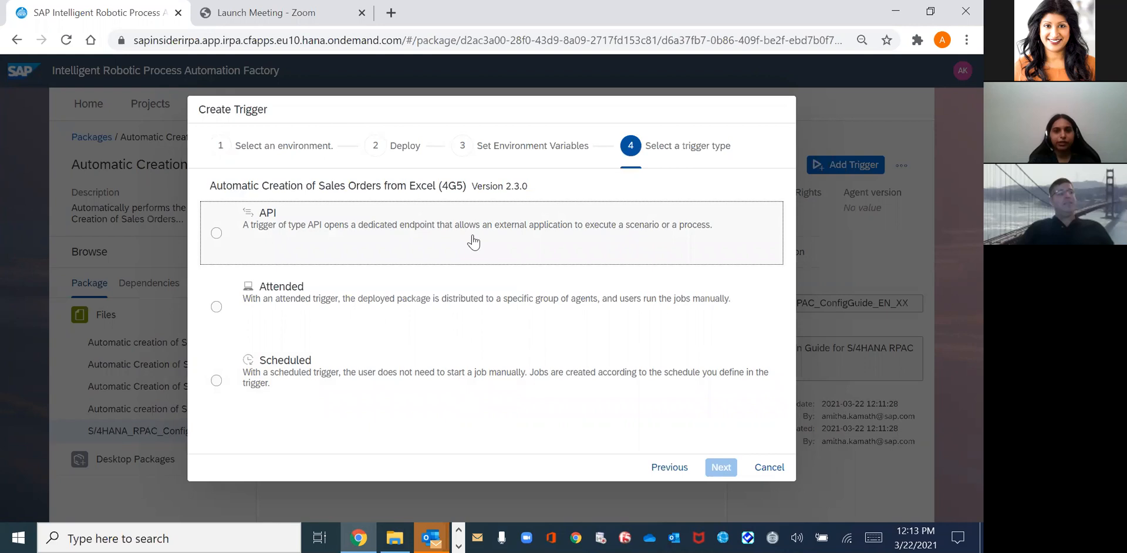
mouse_move(463, 251)
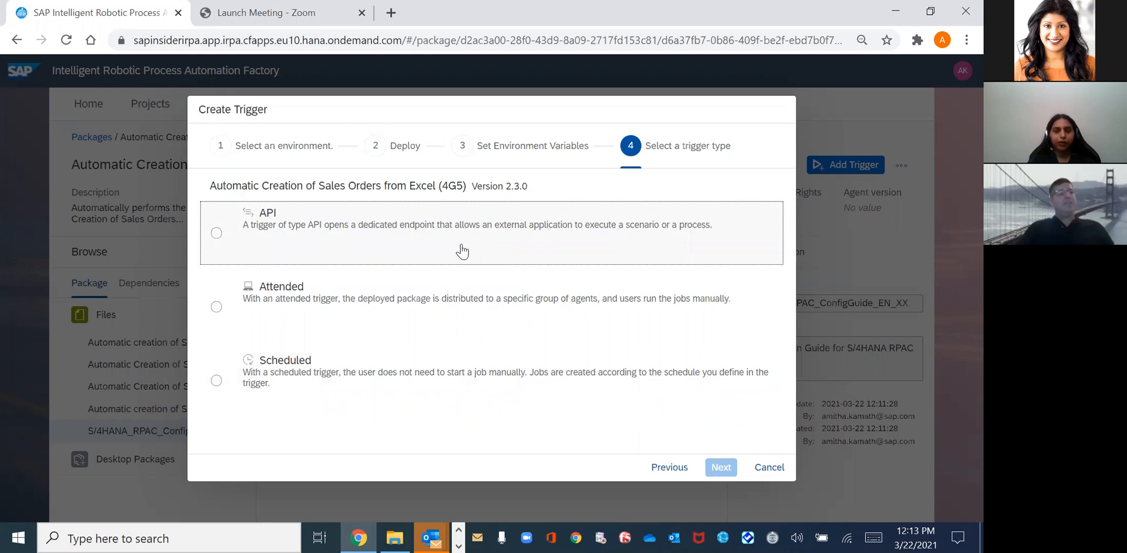
mouse_move(534, 248)
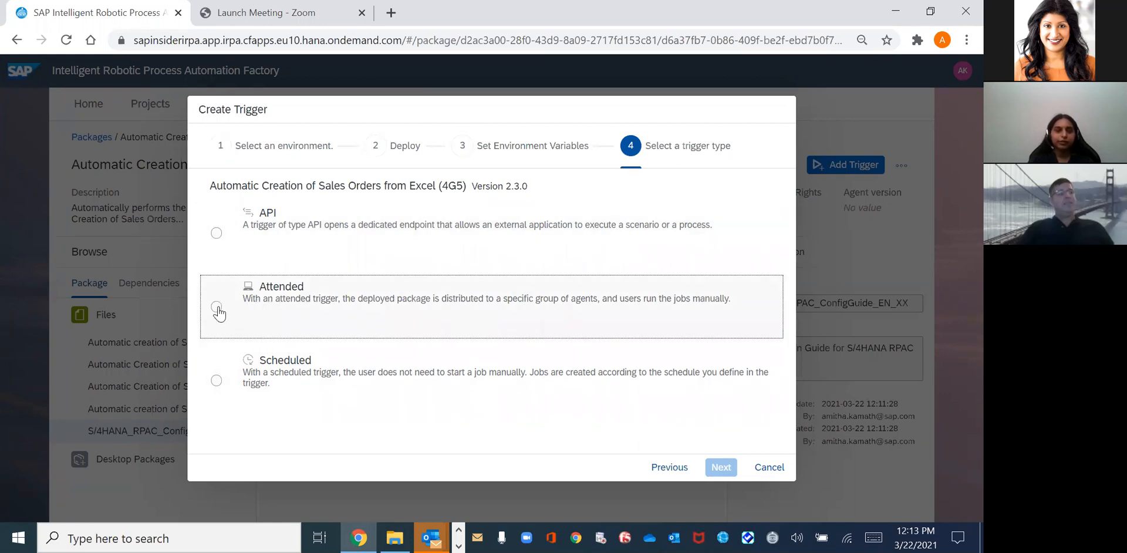
left_click(217, 307)
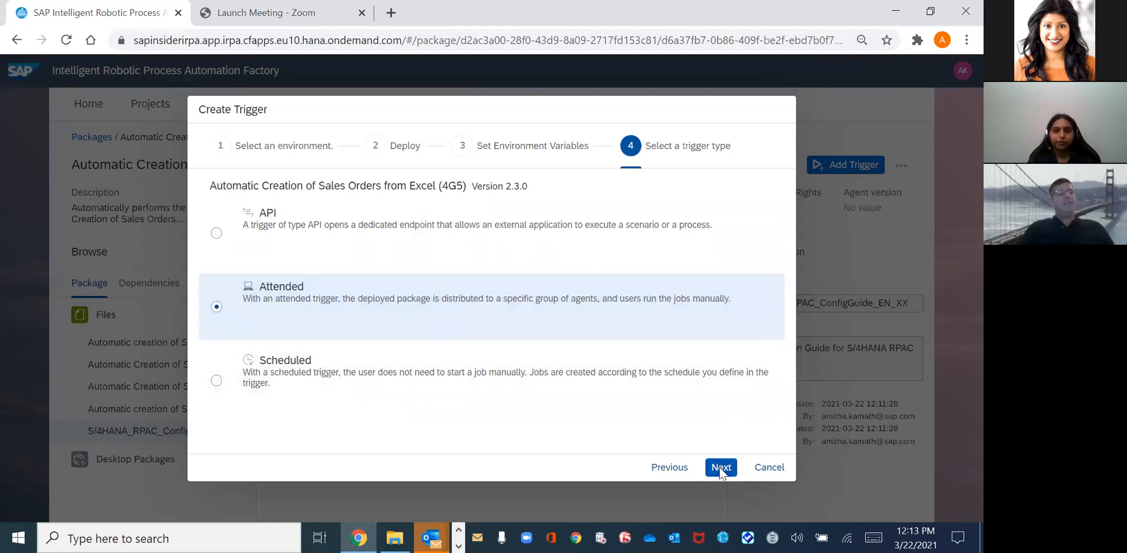
left_click(720, 467)
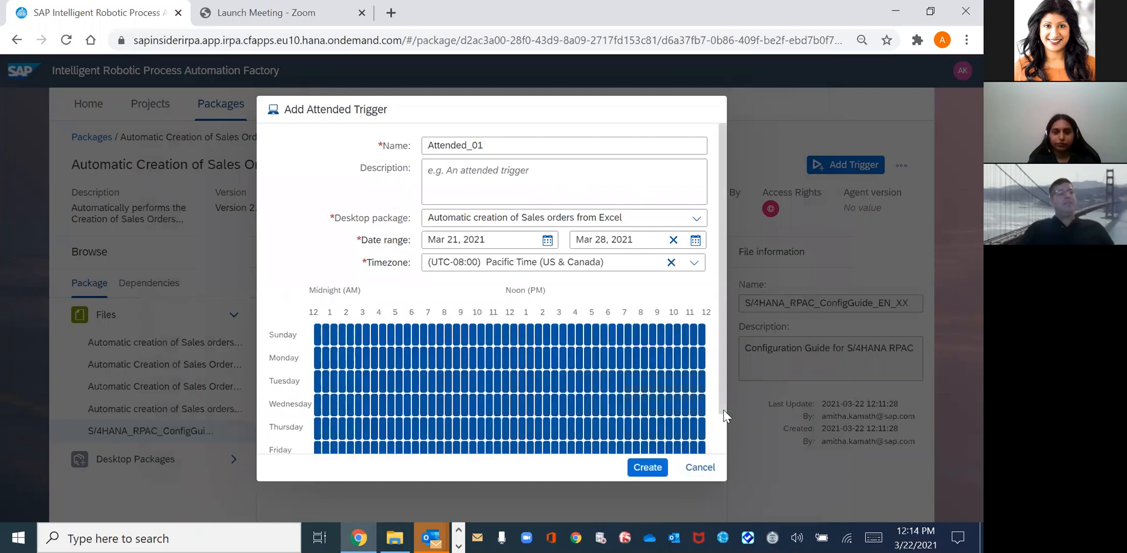
Scroll through the Add Attended Trigger form for Attended_01
scroll("down", 3)
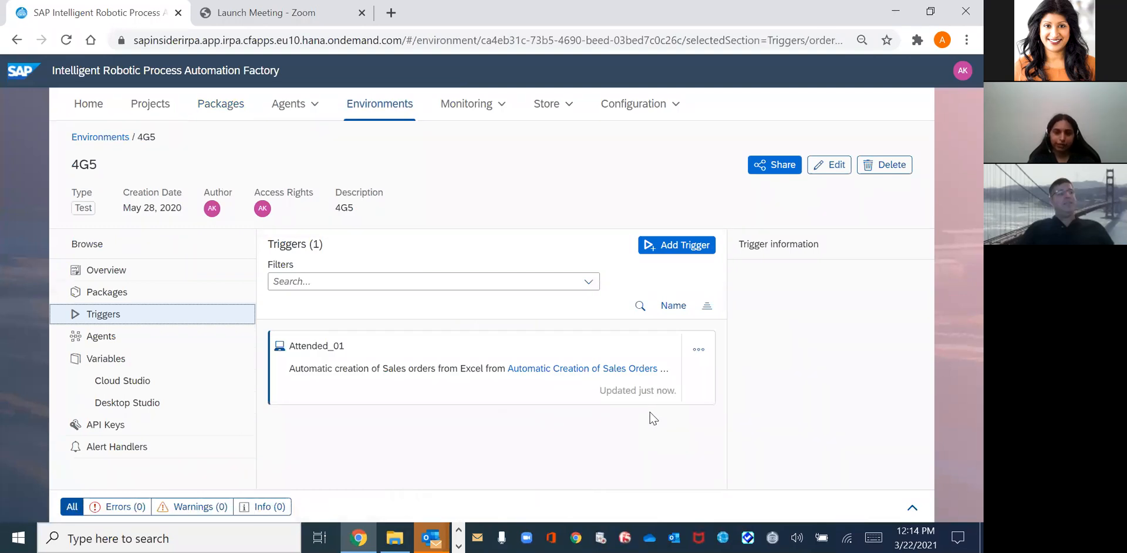
mouse_move(616, 423)
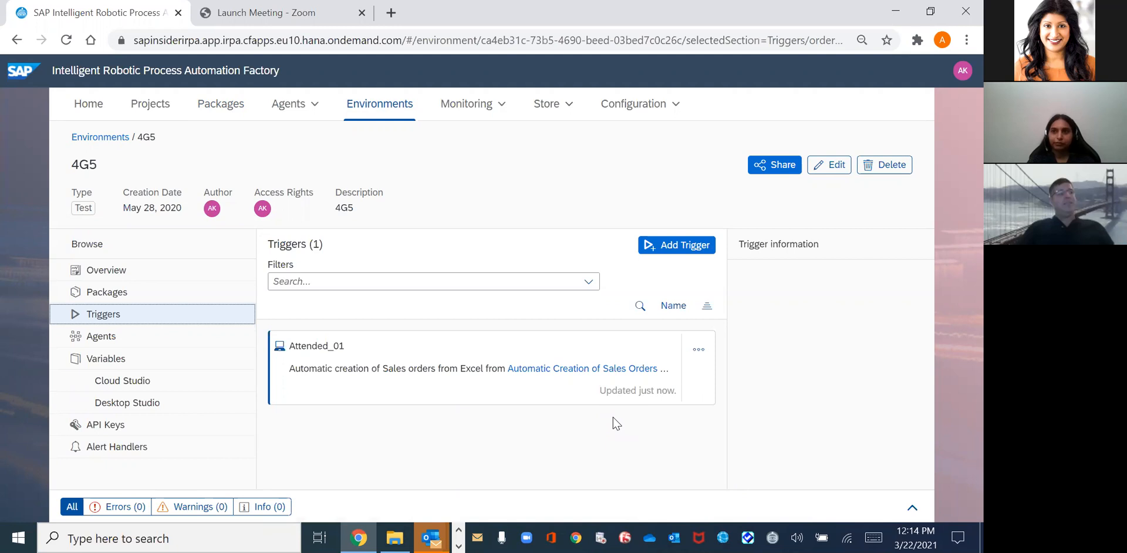
mouse_move(581, 428)
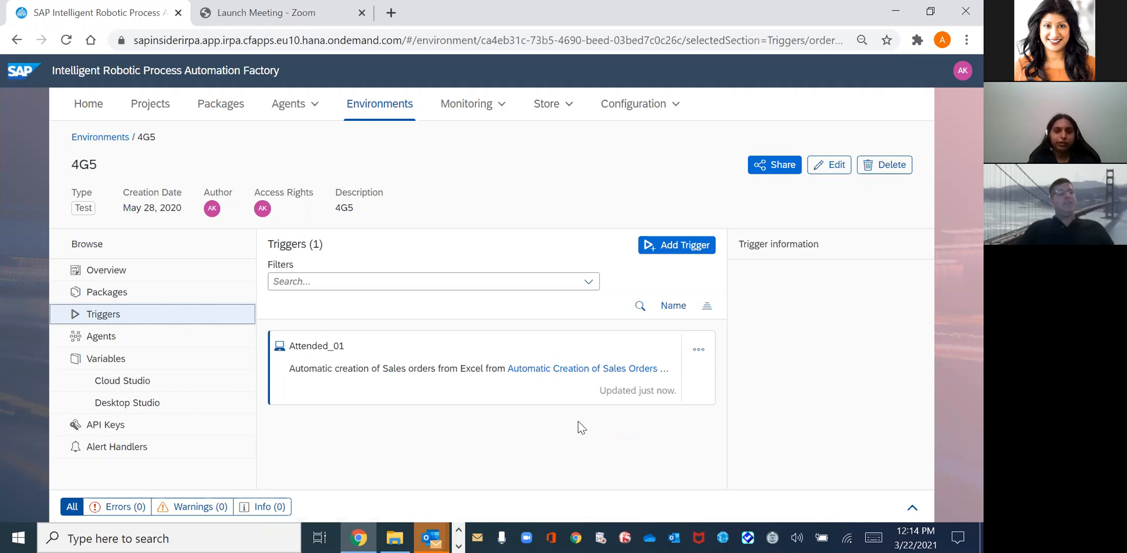
mouse_move(282, 392)
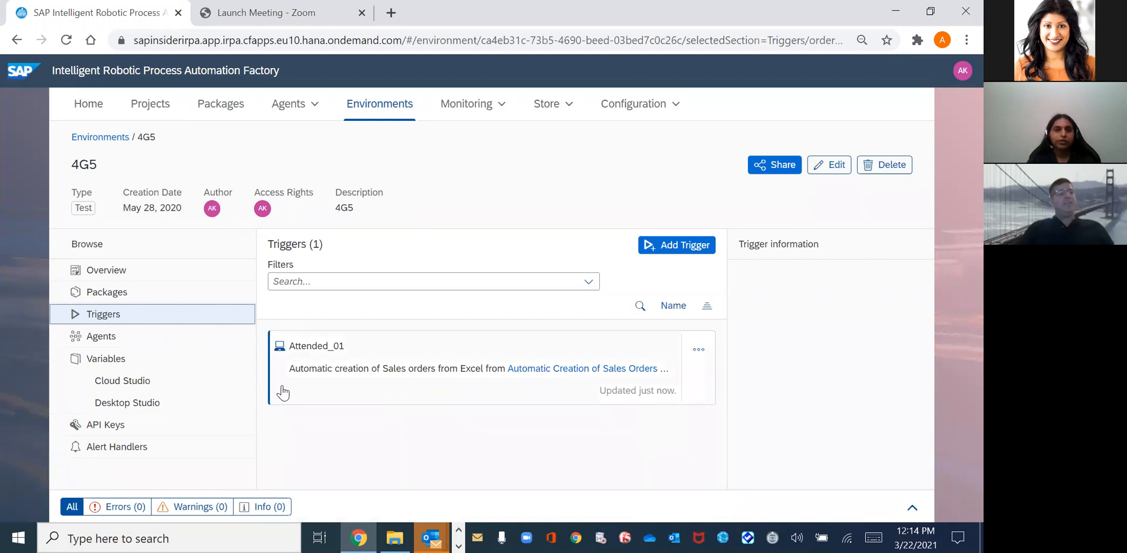
mouse_move(293, 416)
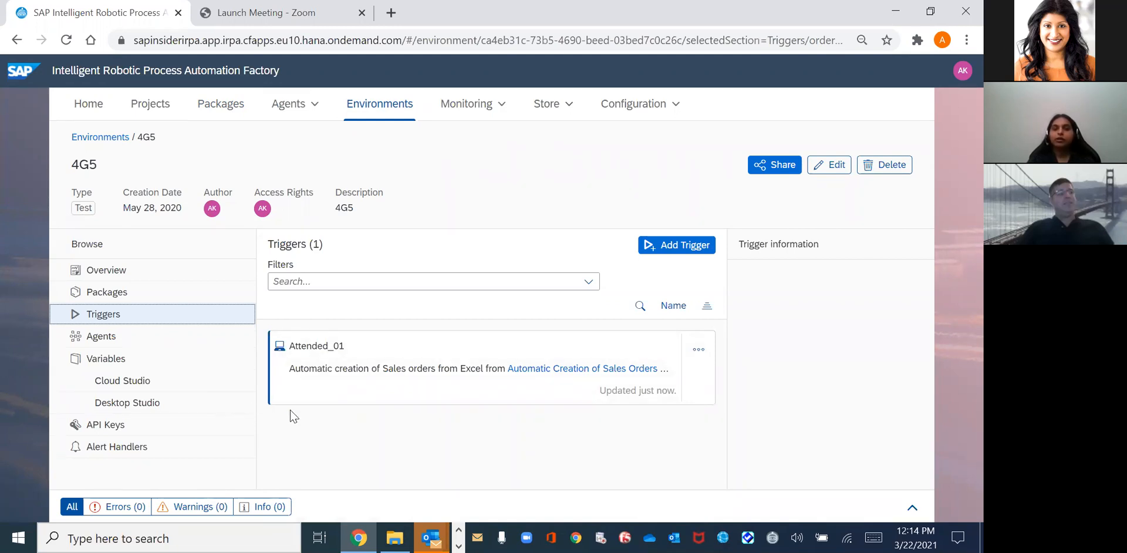
mouse_move(320, 422)
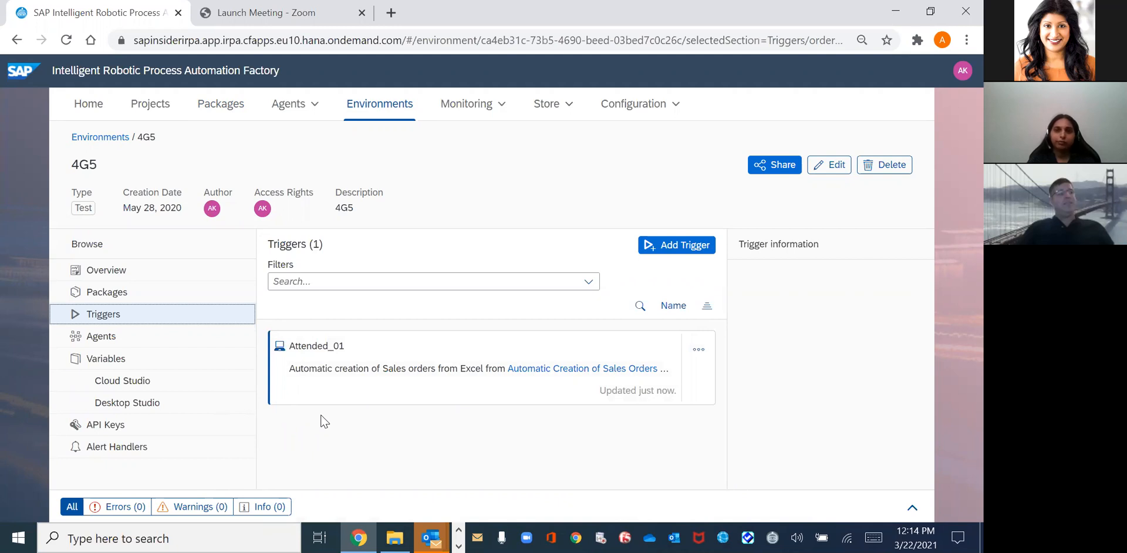
mouse_move(164, 410)
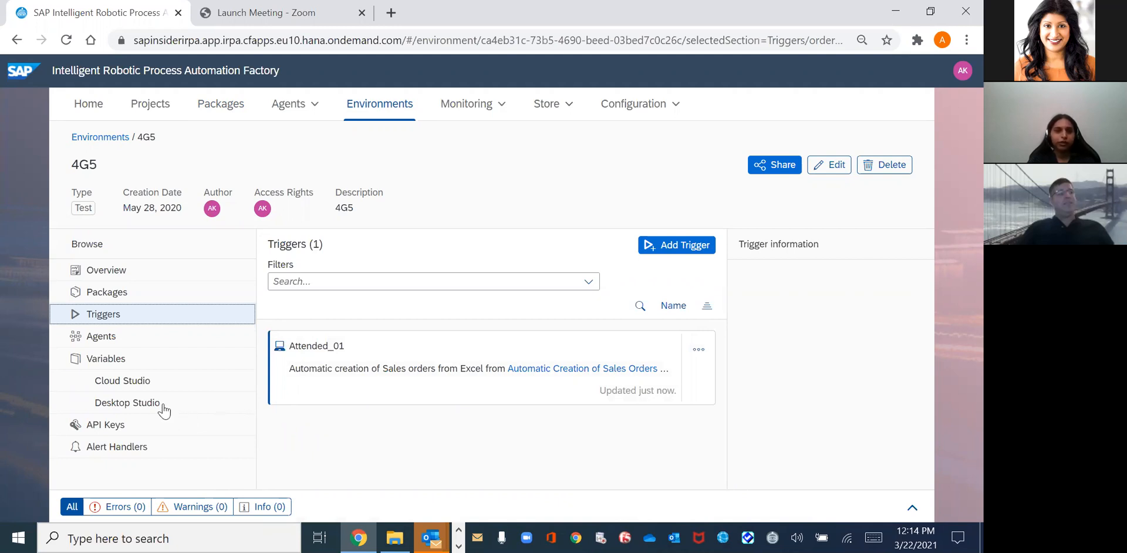
Show the 4G5 environment's Desktop Studio variables and scroll the list
left_click(127, 403)
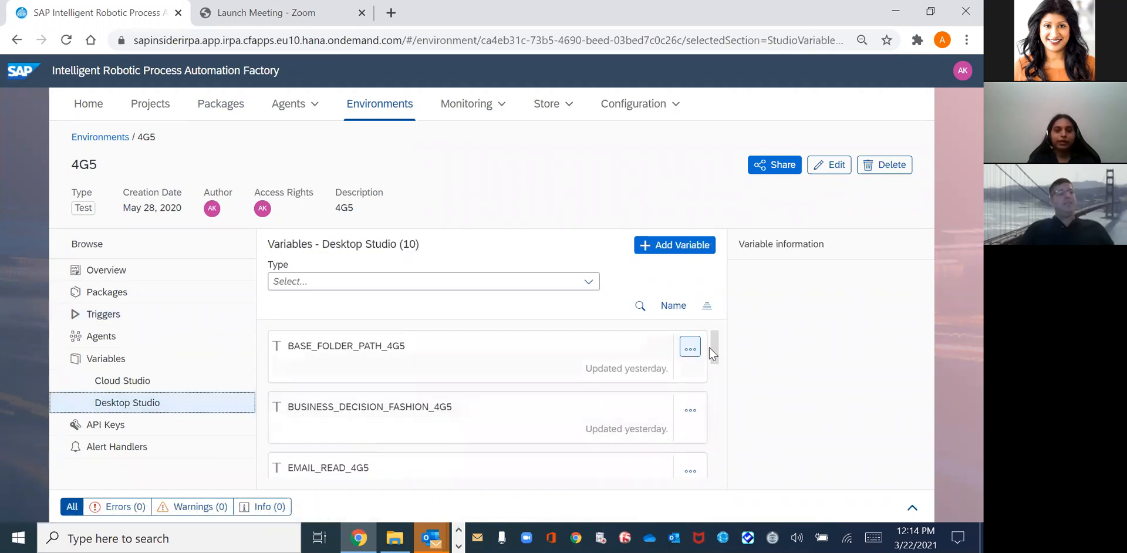
scroll("down", 3)
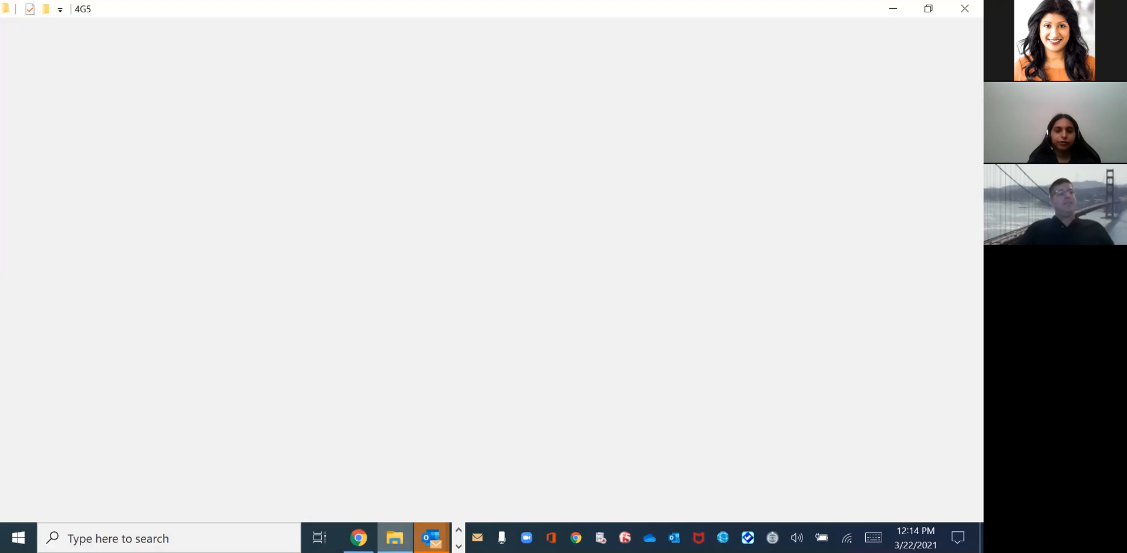
Open File Explorer on the Desktop 4G5 folder containing template_standard_scenario.xlsx
left_click(394, 538)
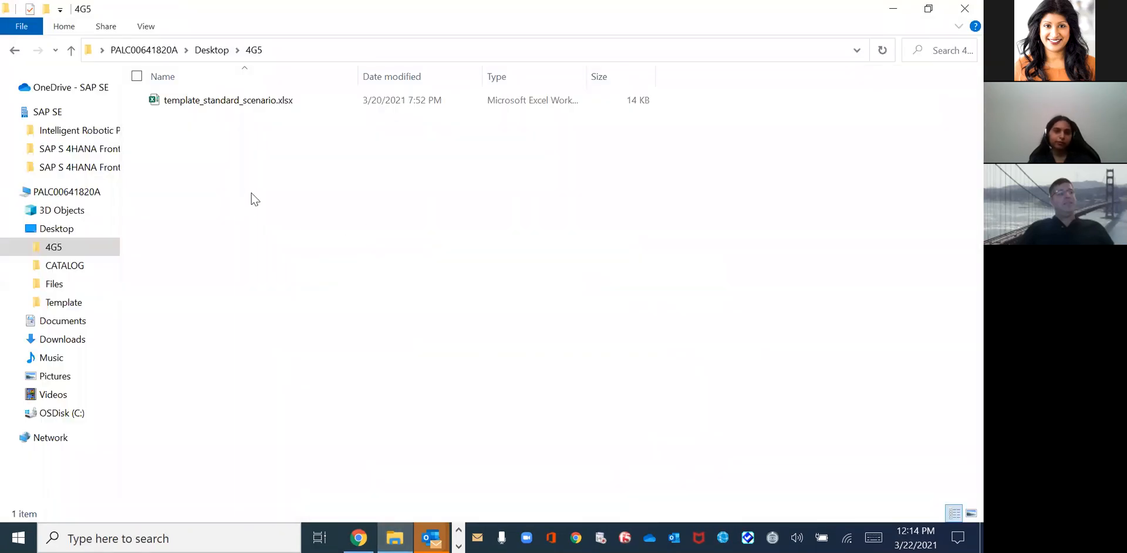
mouse_move(259, 99)
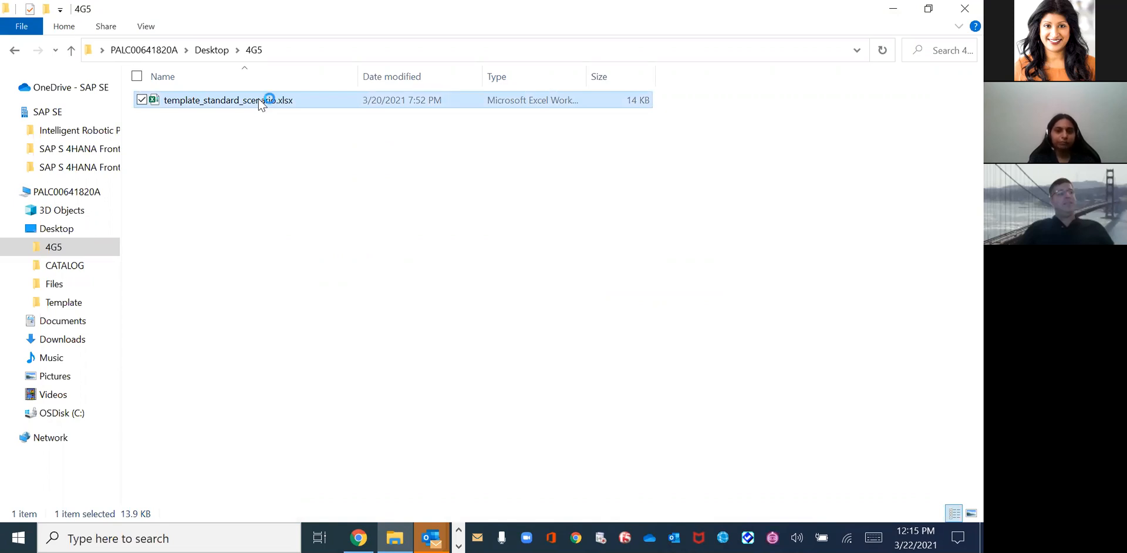
double_click(228, 100)
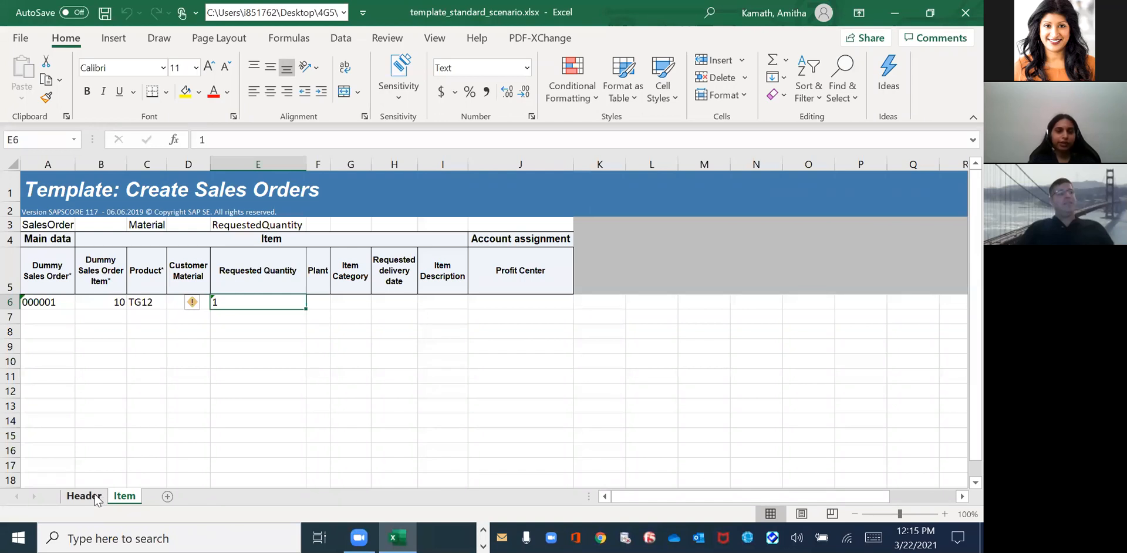
left_click(81, 495)
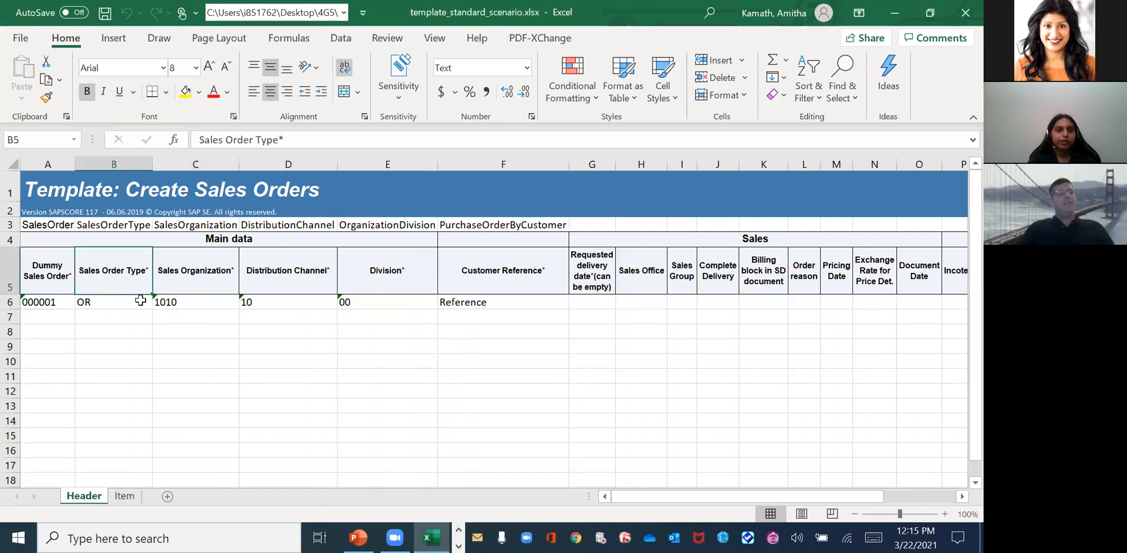
mouse_move(601, 269)
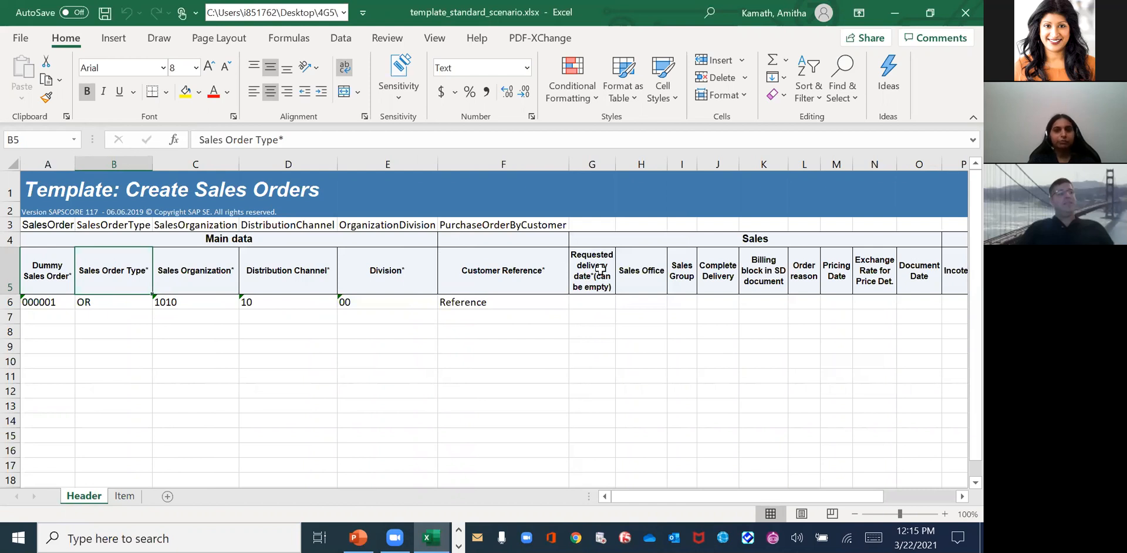
left_click(641, 271)
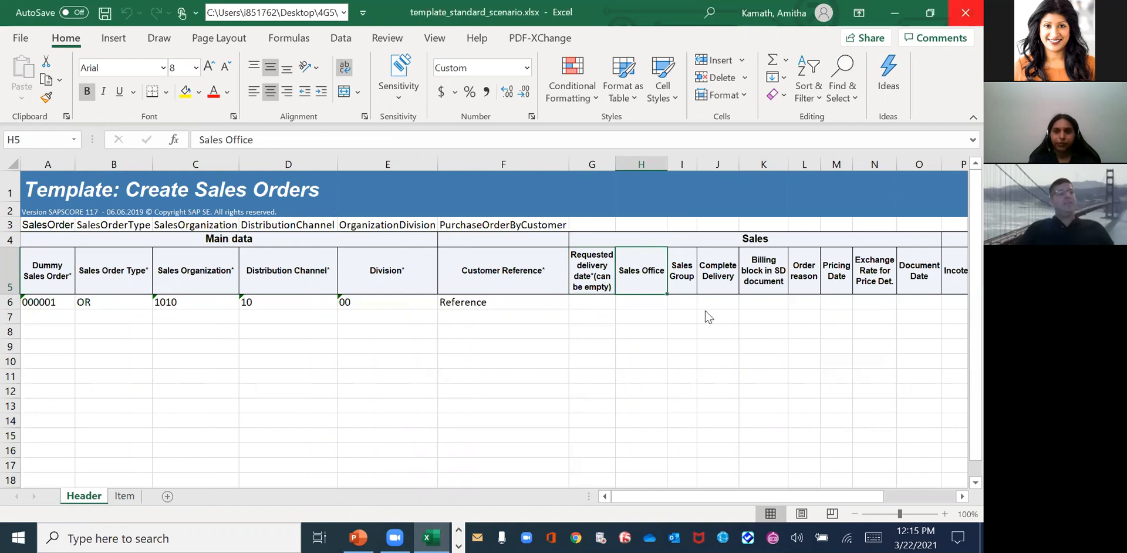
left_click(394, 538)
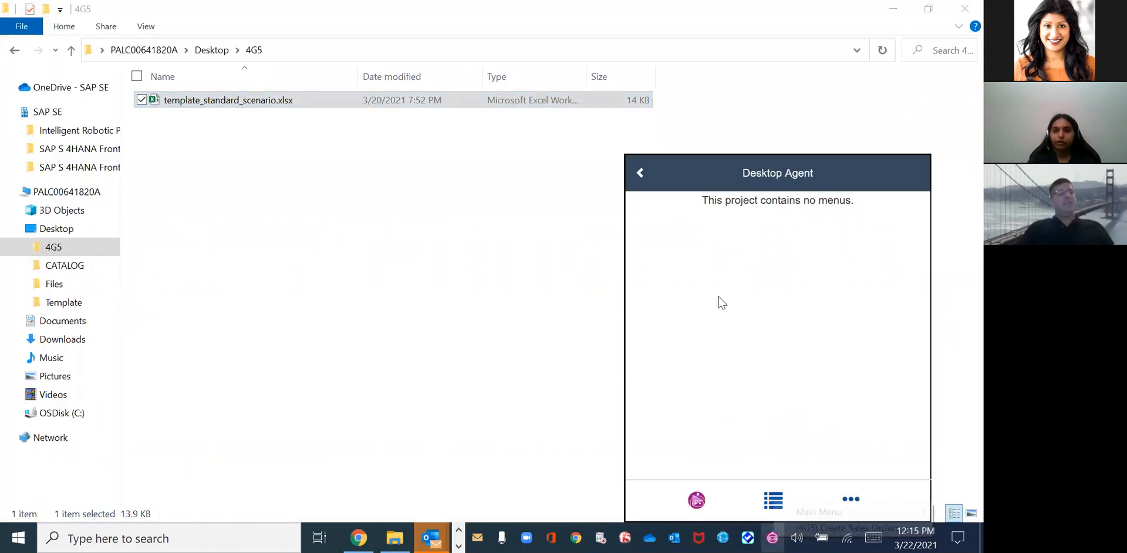
Run the sales order bot from Desktop Agent, creating order 29534 and filing output into Success
left_click(773, 499)
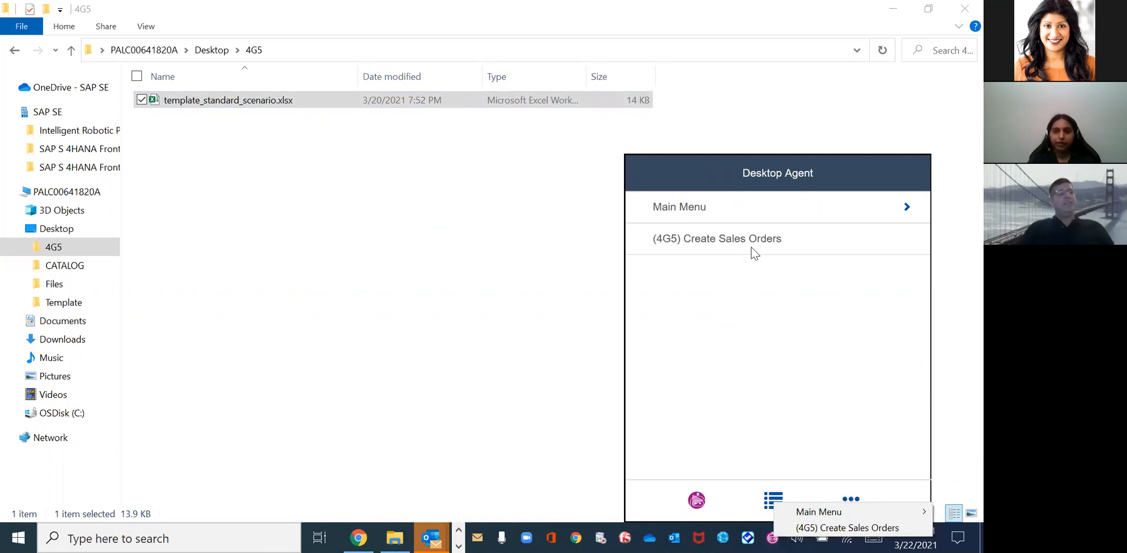
mouse_move(740, 244)
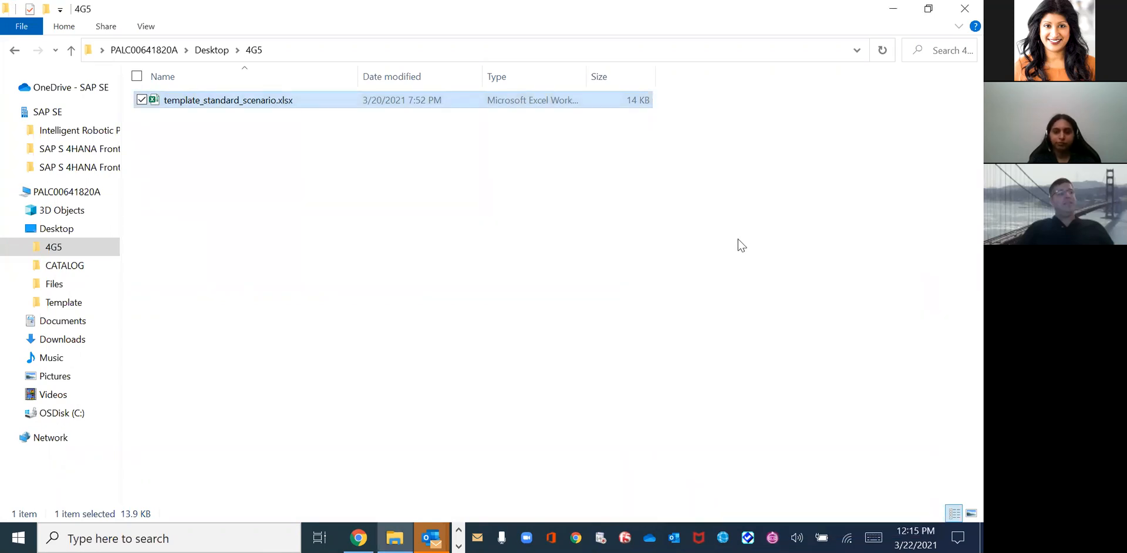
mouse_move(770, 460)
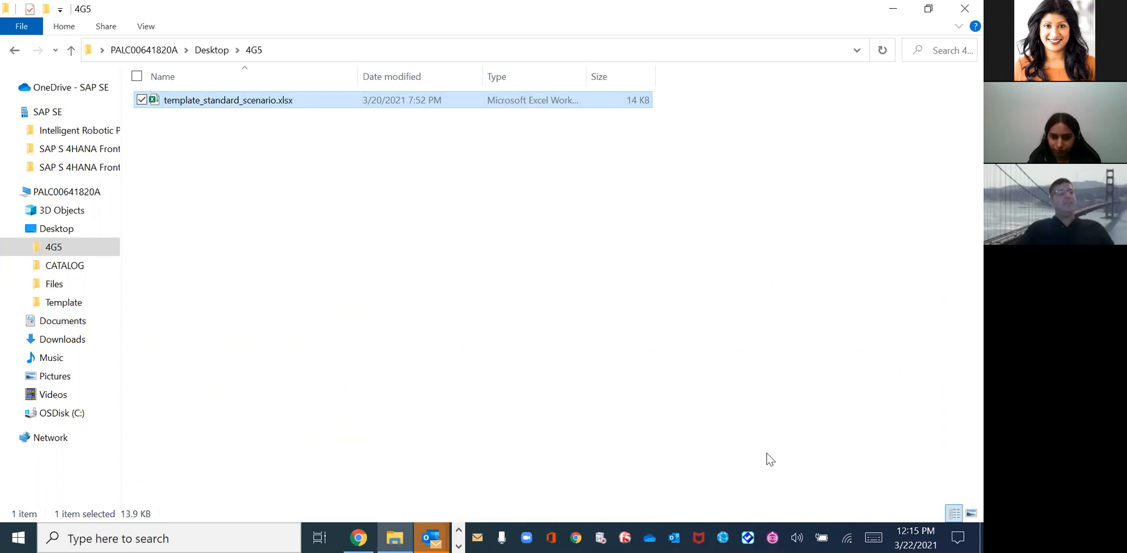
left_click(772, 538)
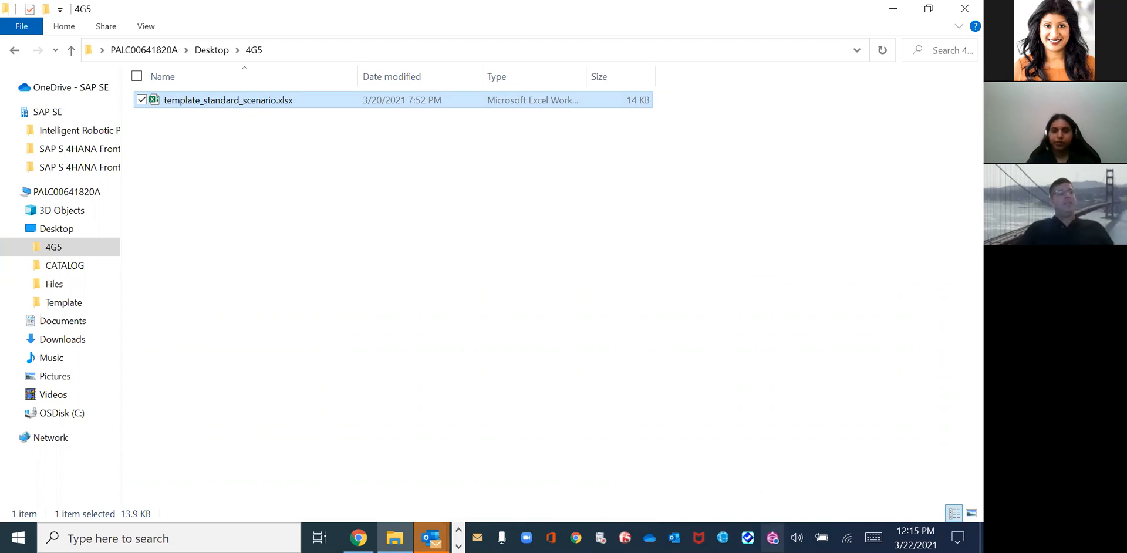
double_click(227, 100)
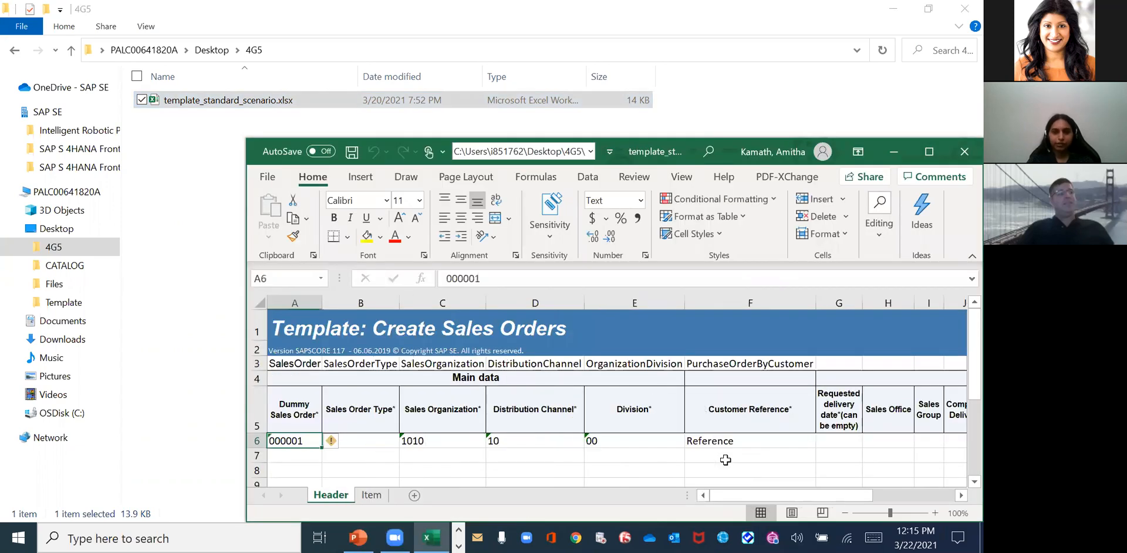
left_click(371, 495)
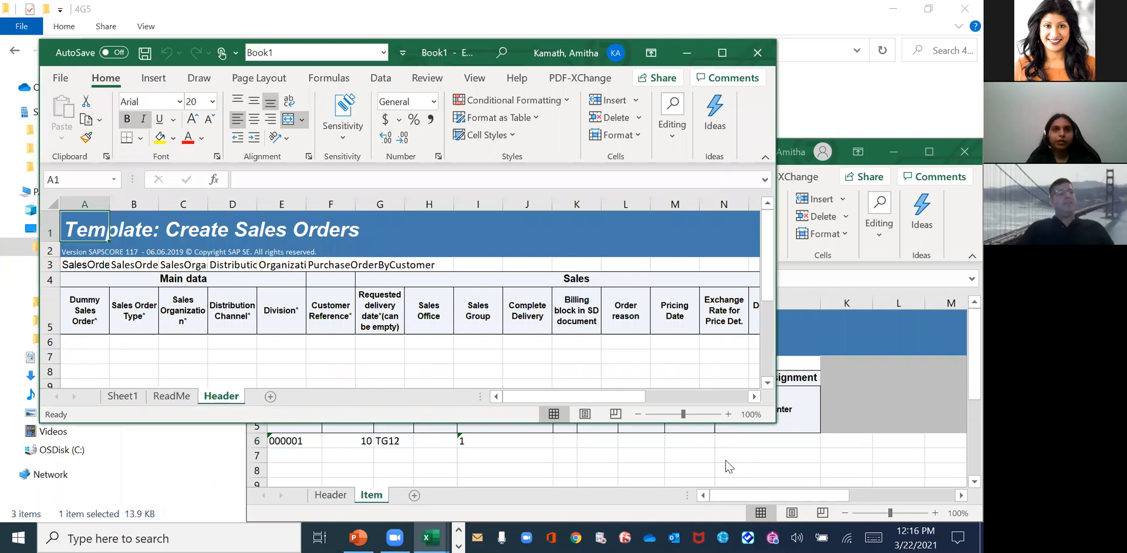
left_click(261, 397)
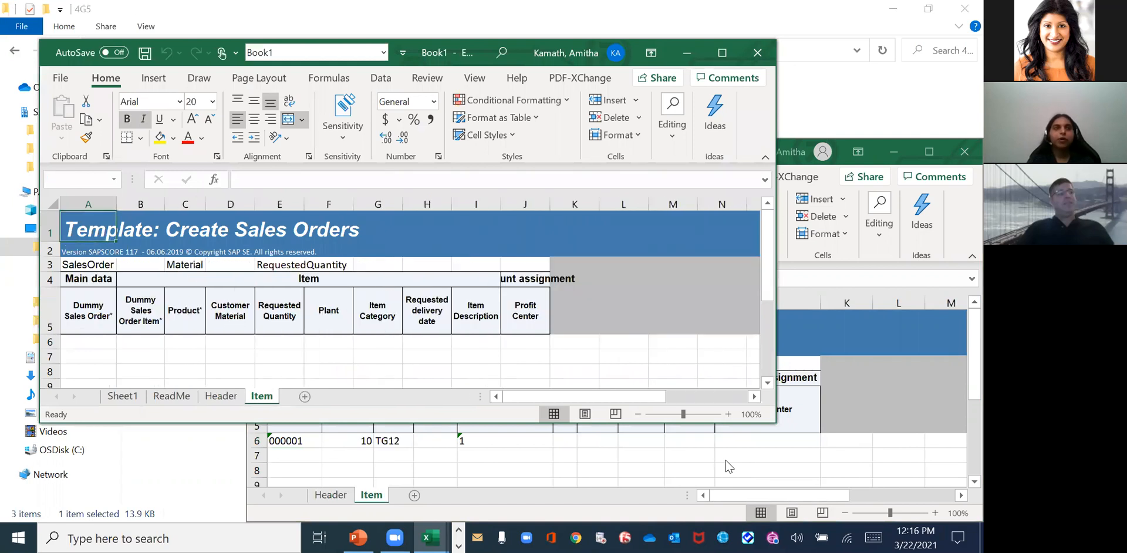
left_click(175, 396)
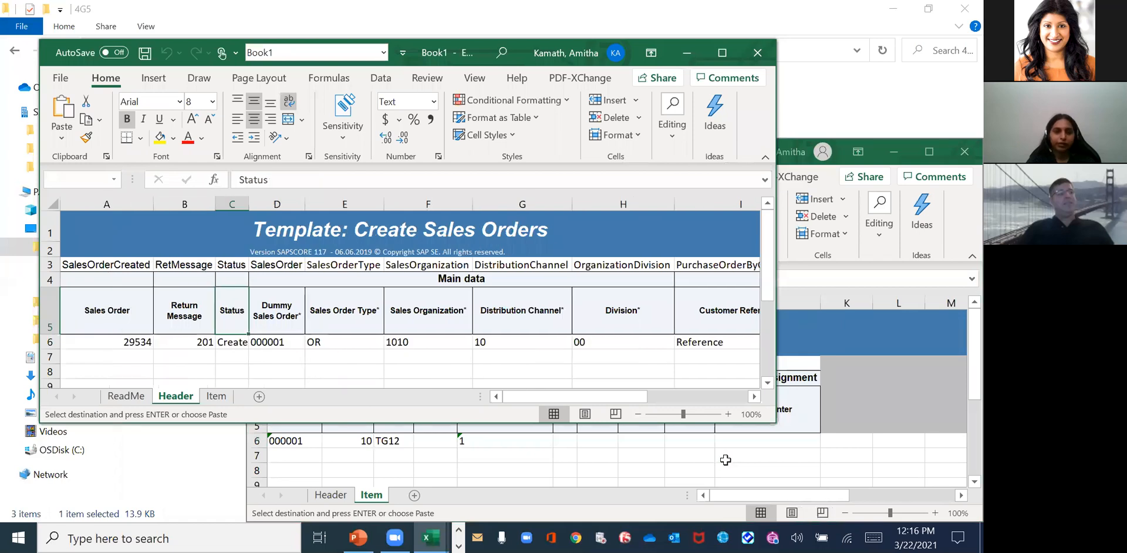
left_click(125, 396)
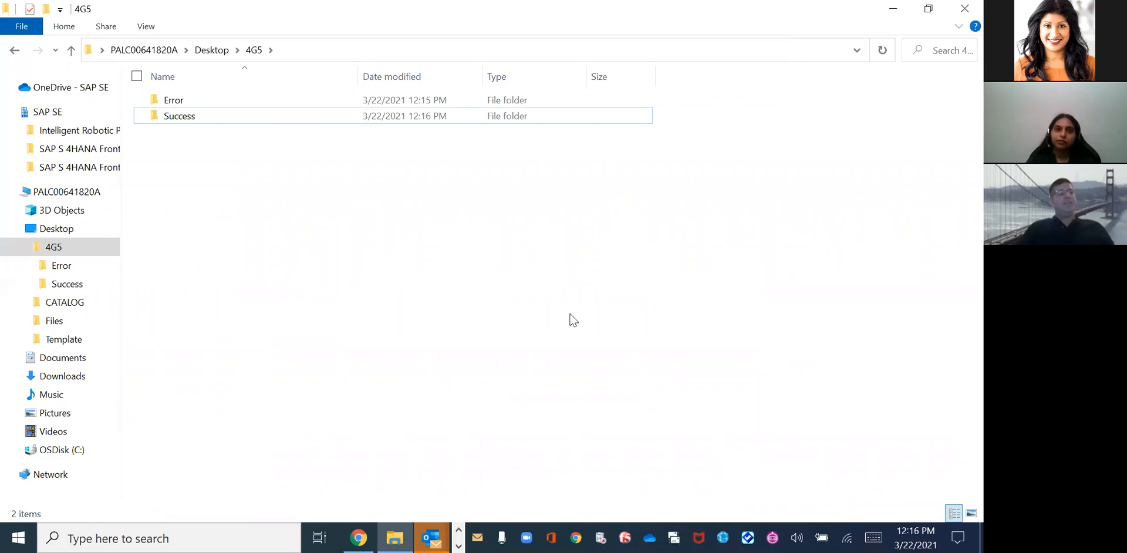
mouse_move(389, 229)
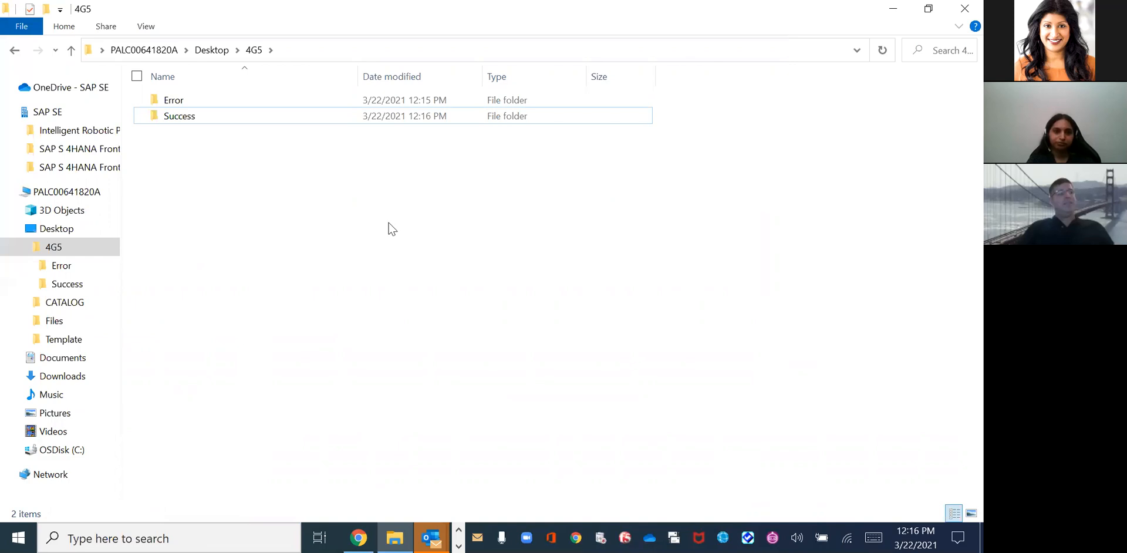
mouse_move(200, 124)
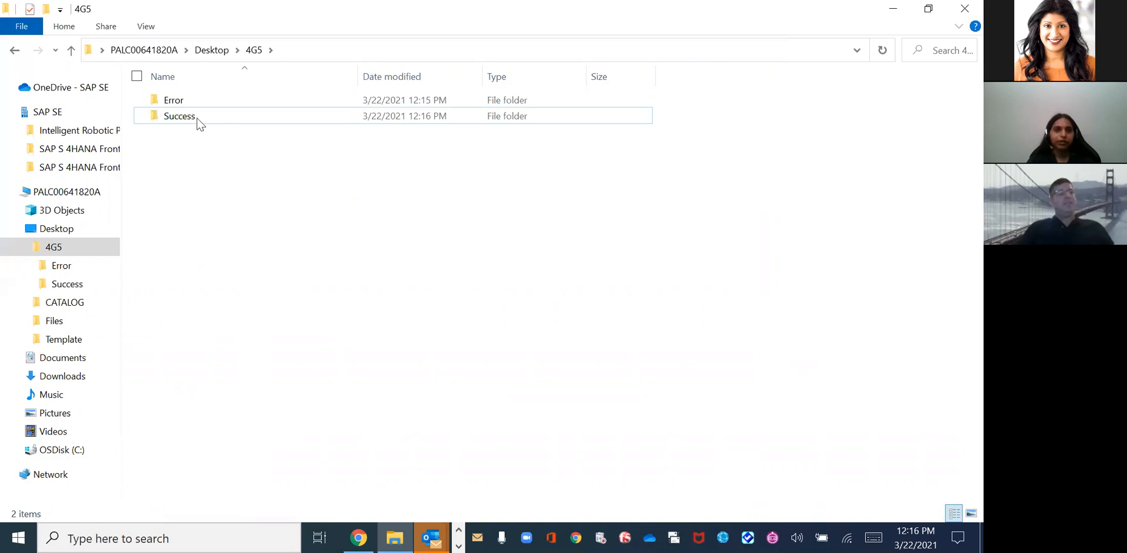
Open the Success folder and its 4G5_SUCCESS2021-03-22T12.16.13.xlsx workbook
double_click(179, 116)
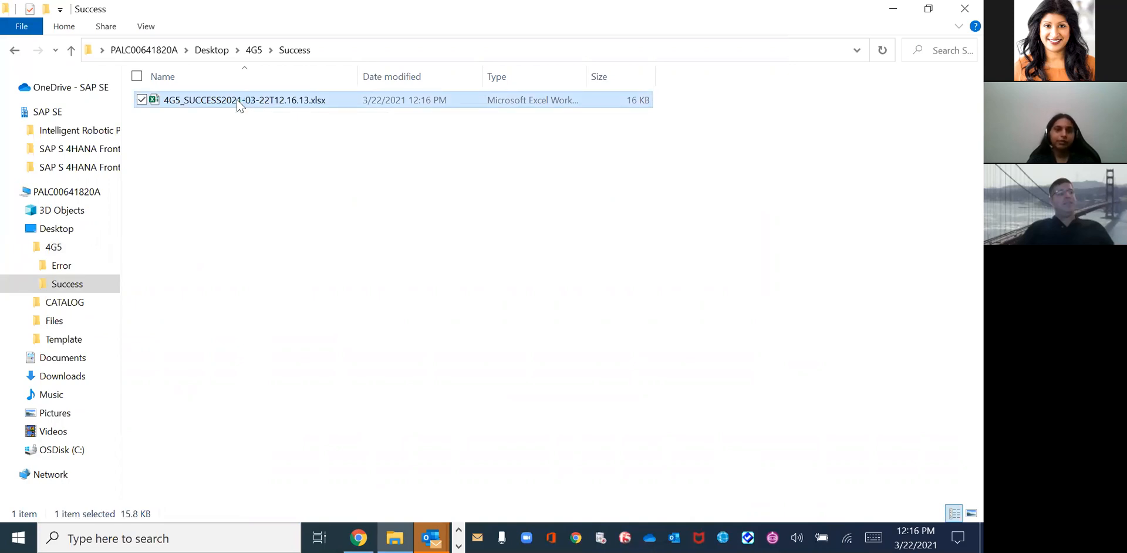
double_click(244, 100)
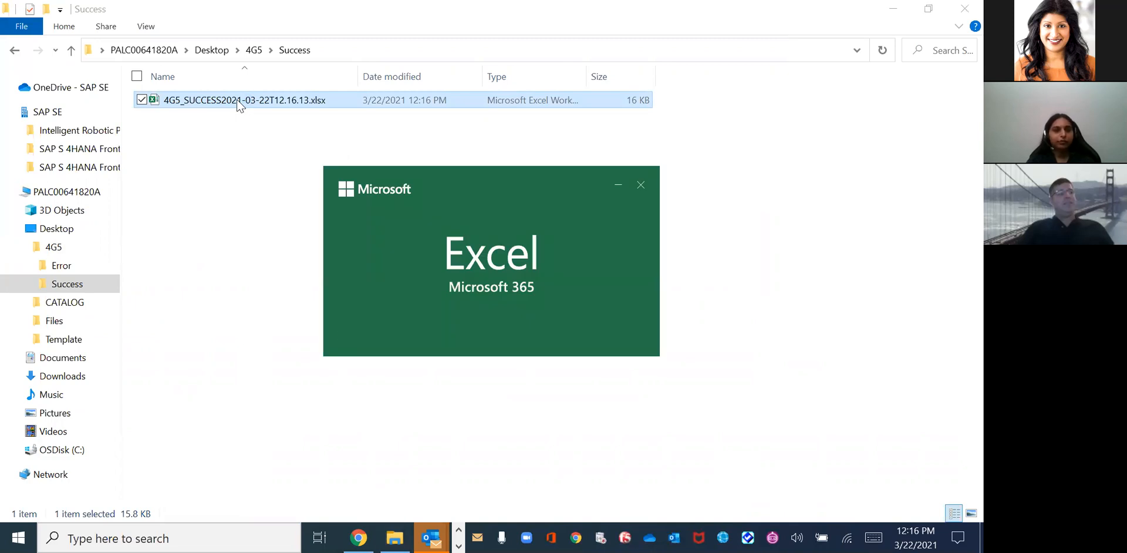
On the Header sheet, check the Sales Order column showing created order 29534
double_click(244, 99)
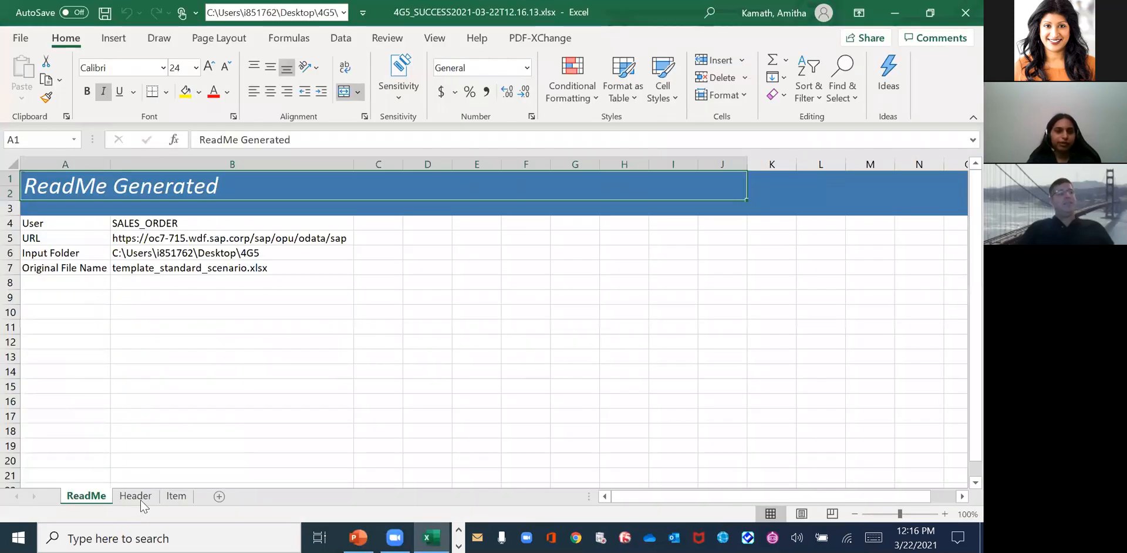
left_click(135, 496)
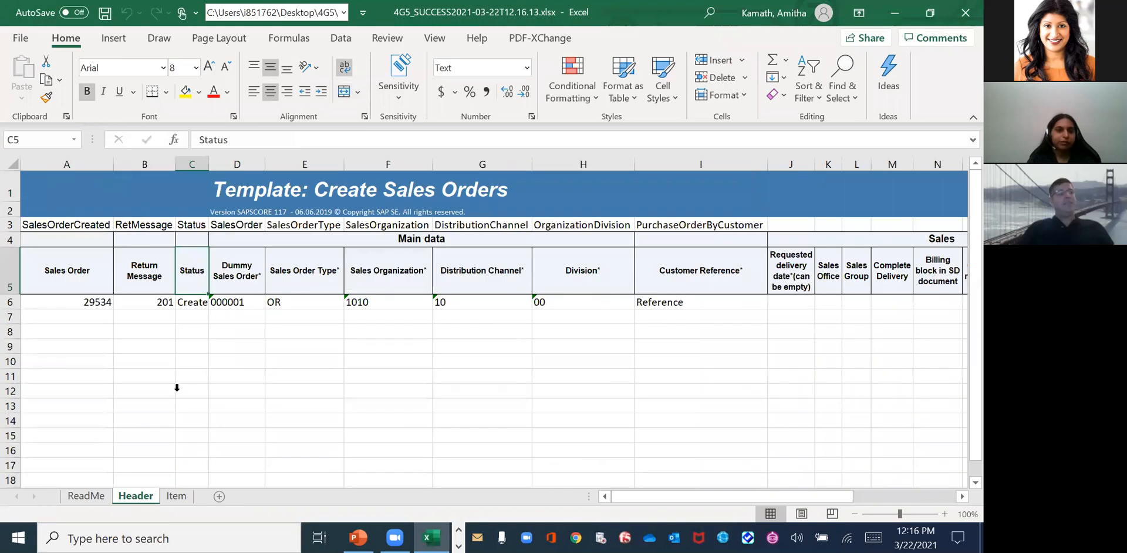
left_click(66, 164)
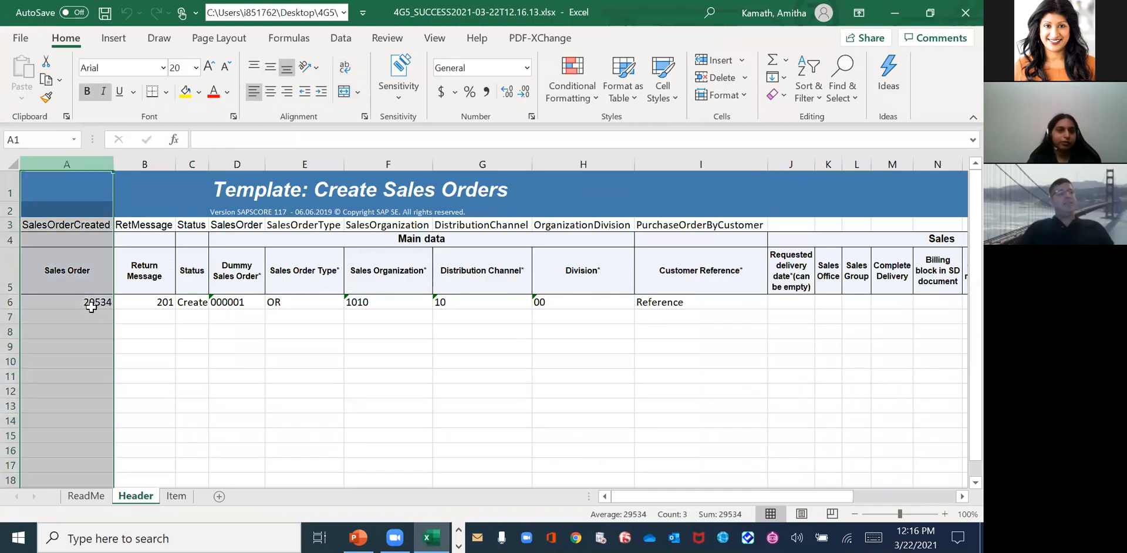
left_click(97, 301)
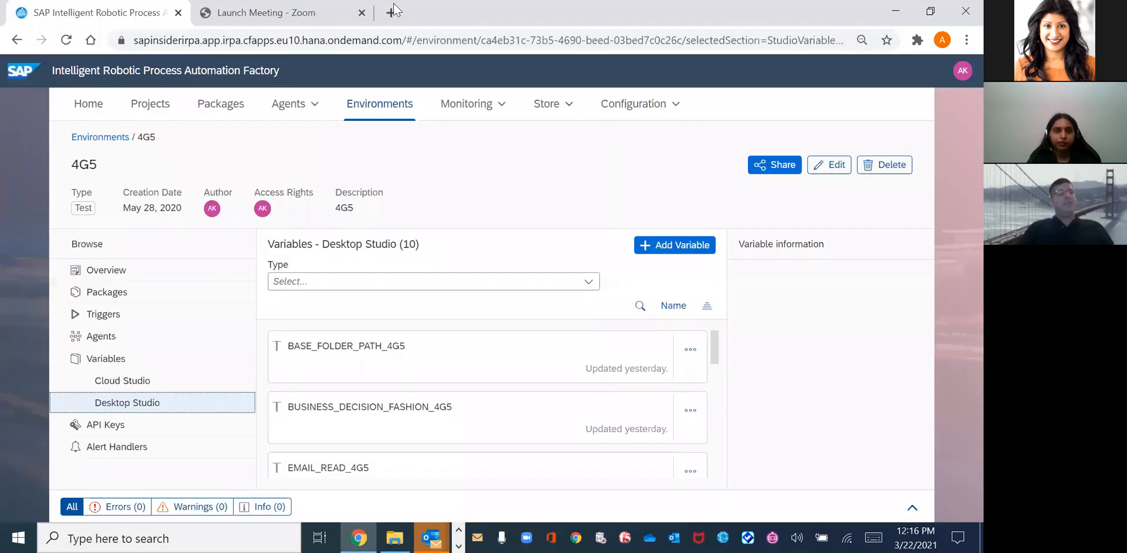
Search Manage Sales Orders in a new launchpad tab for order 29534 (HyperCom Inc. DE)
left_click(391, 13)
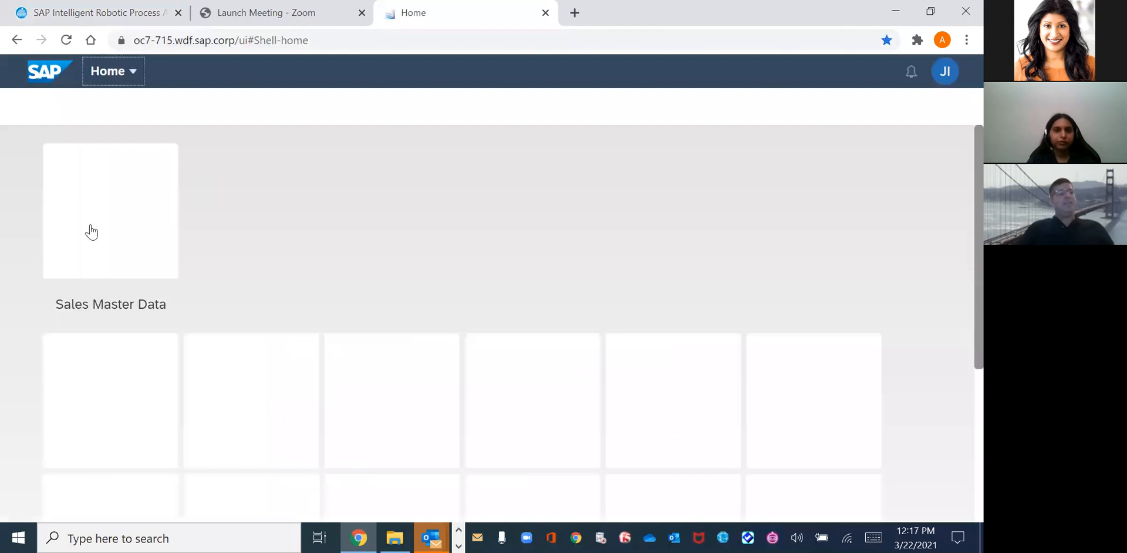
left_click(110, 210)
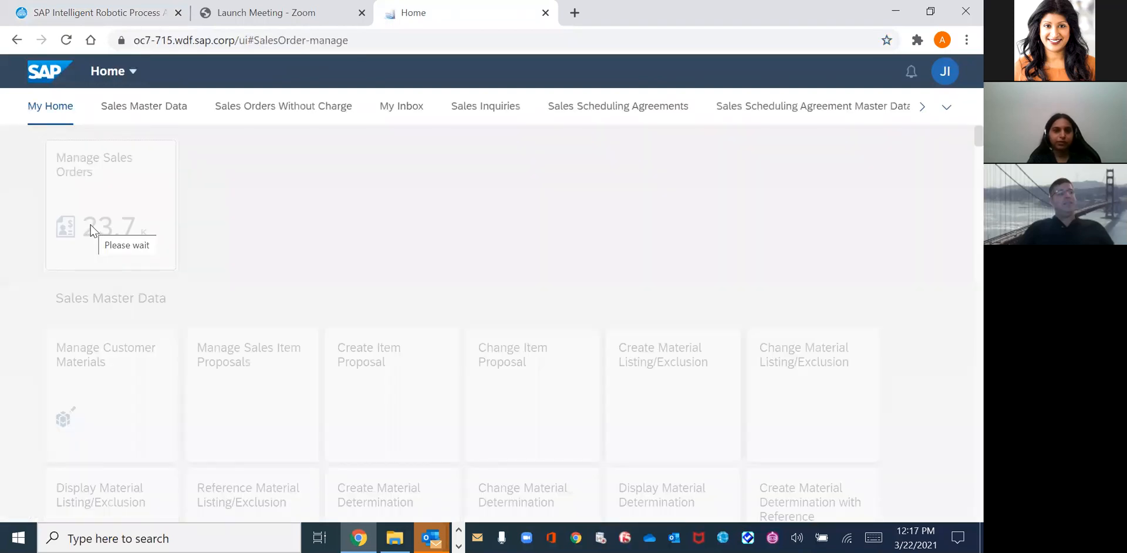
left_click(110, 205)
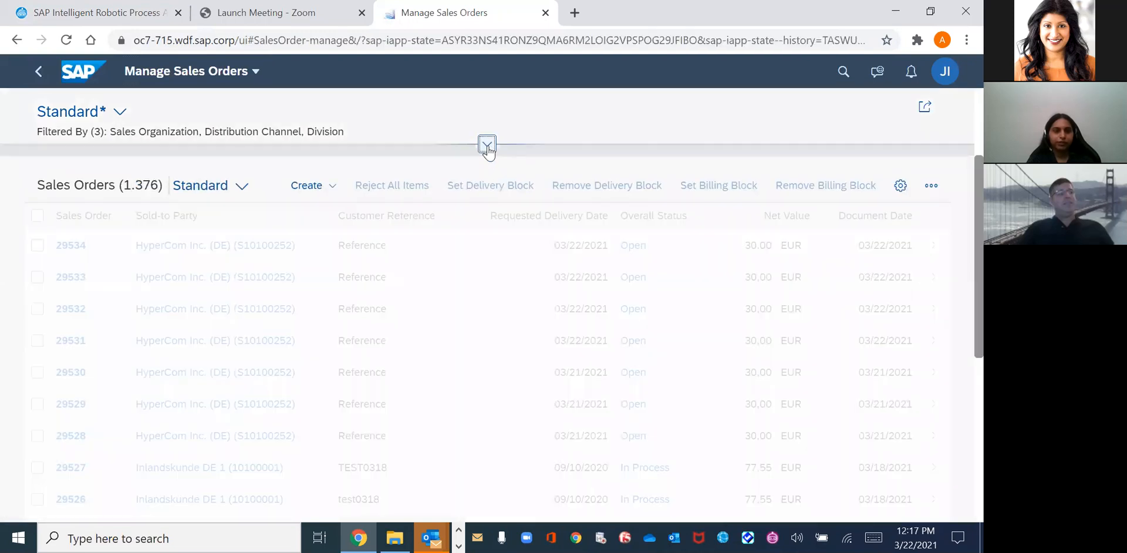
left_click(487, 145)
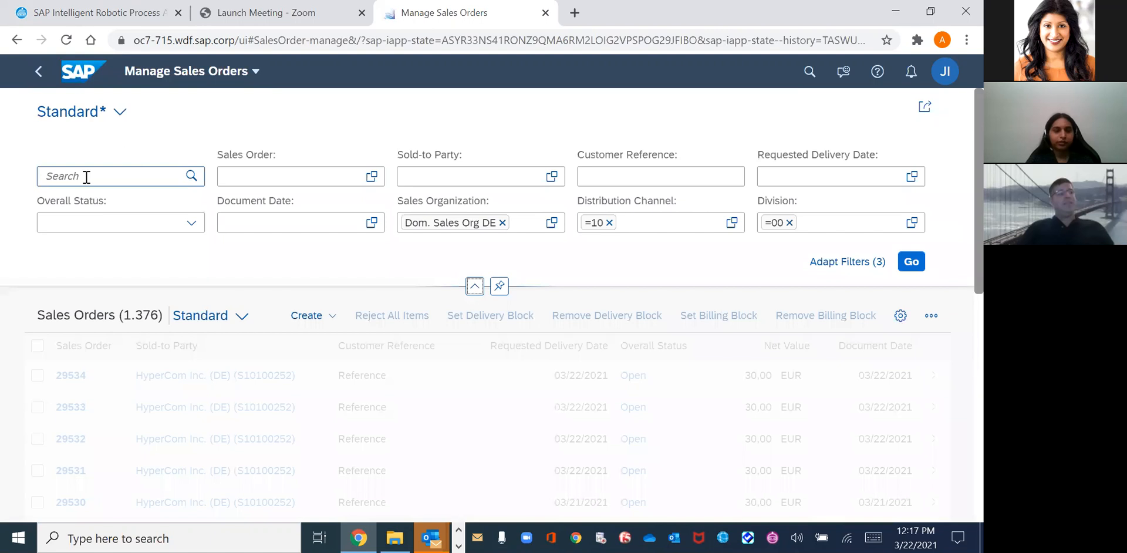
type("29534")
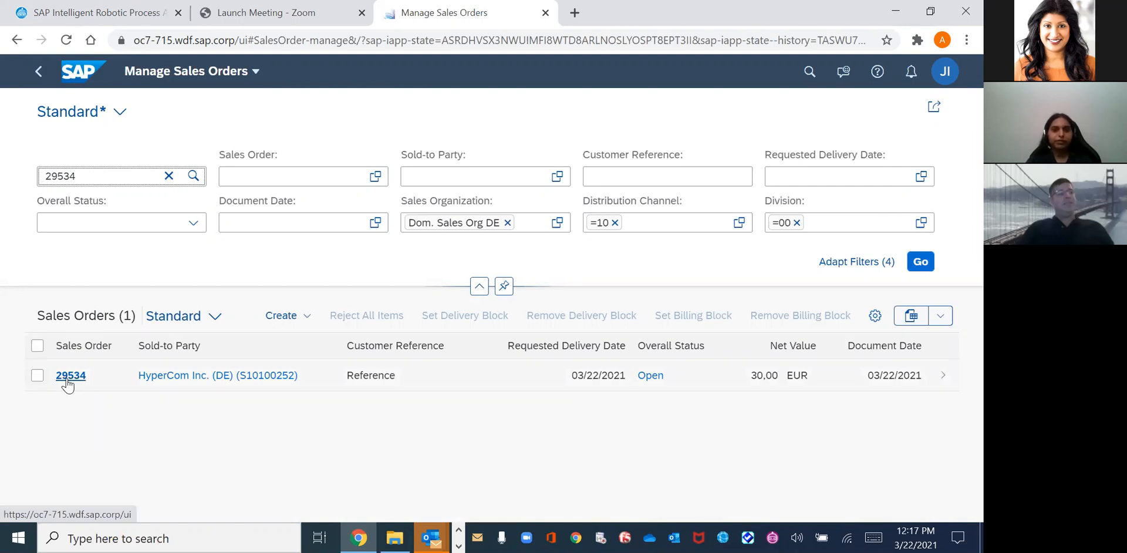
mouse_move(660, 353)
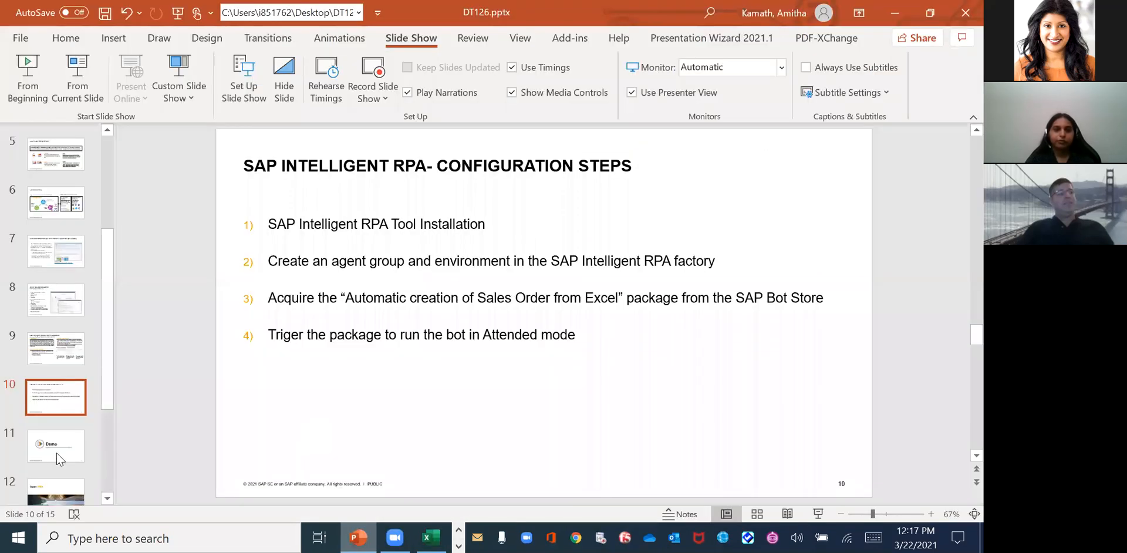
Move past the Demo slide and present slide 12, Open Q&A, from the current slide
left_click(55, 446)
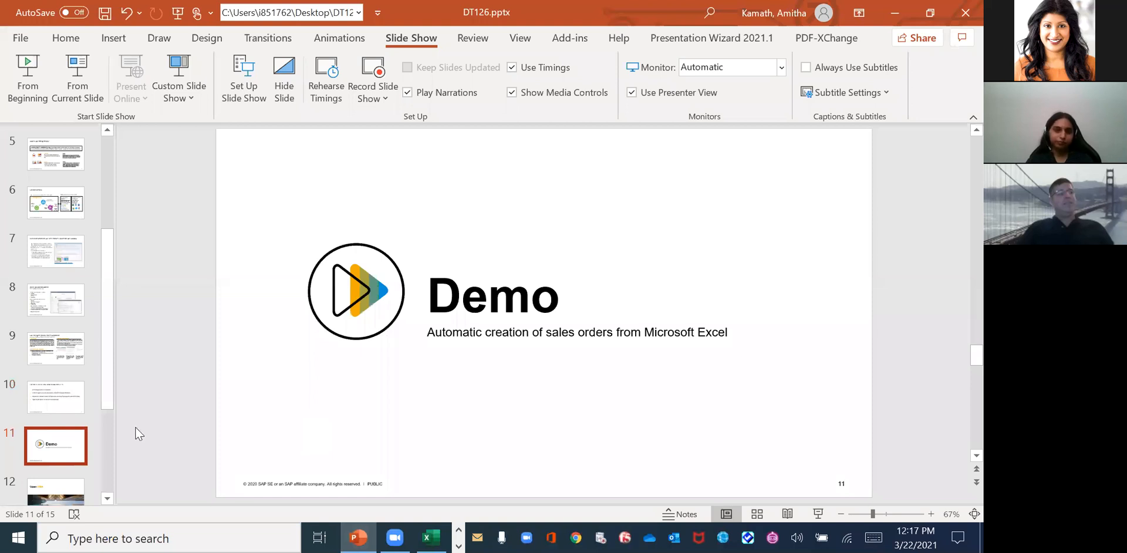
left_click(55, 493)
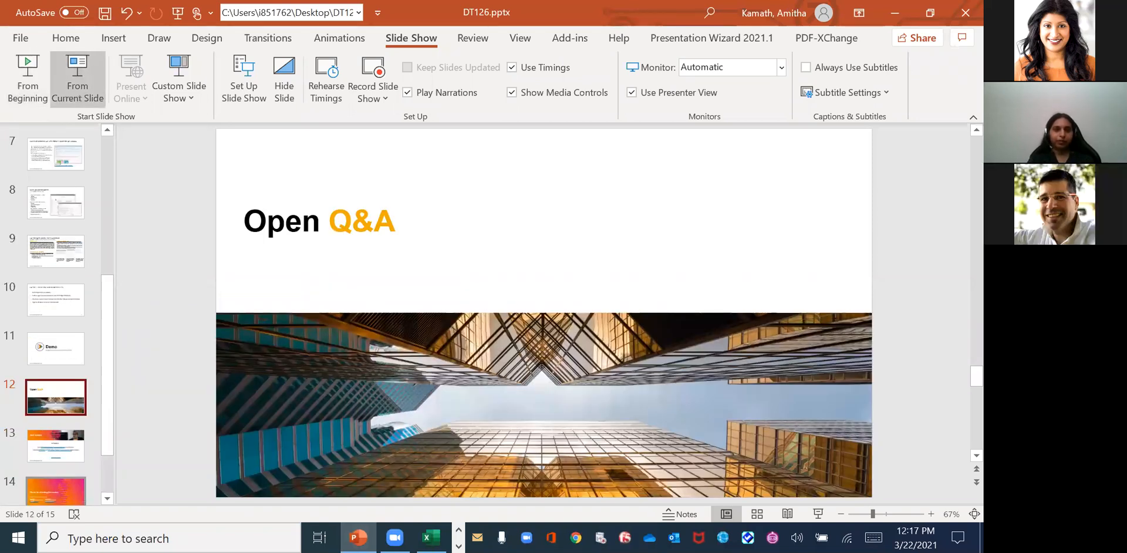
left_click(77, 77)
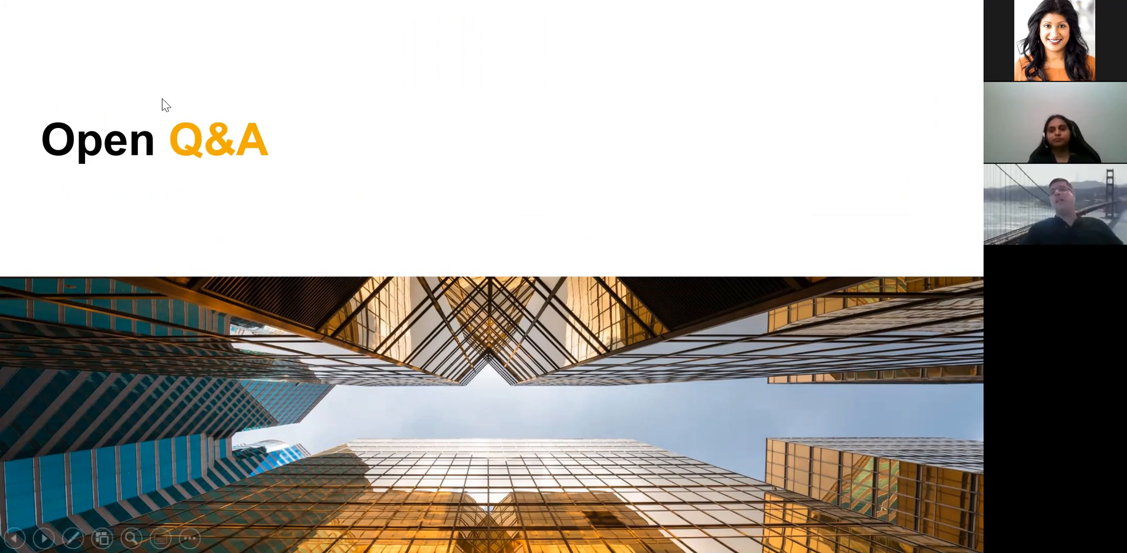
mouse_move(369, 198)
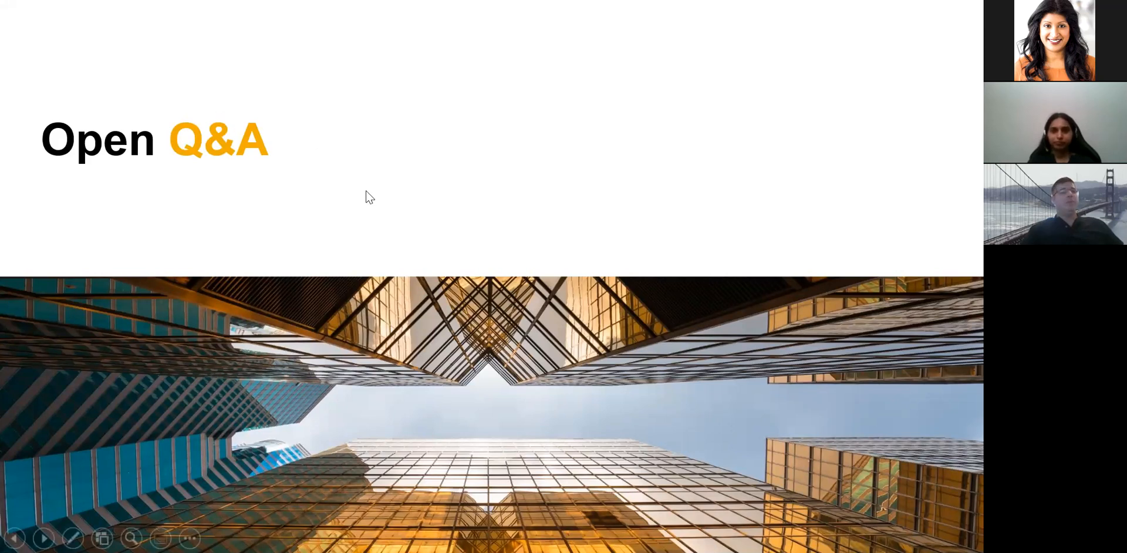